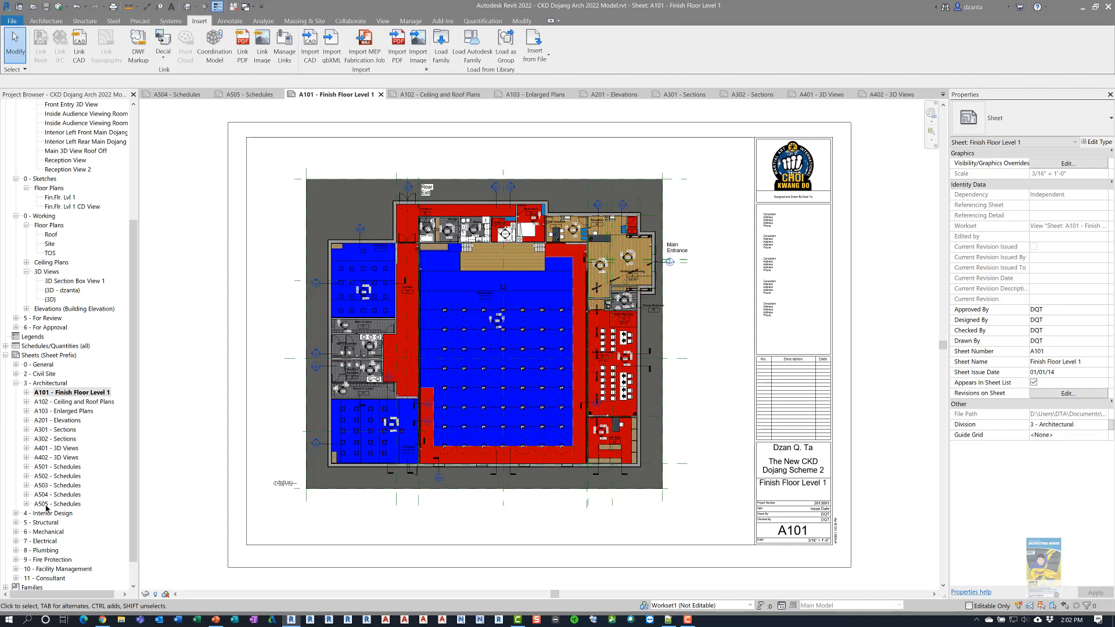
pyautogui.moveTo(326, 112)
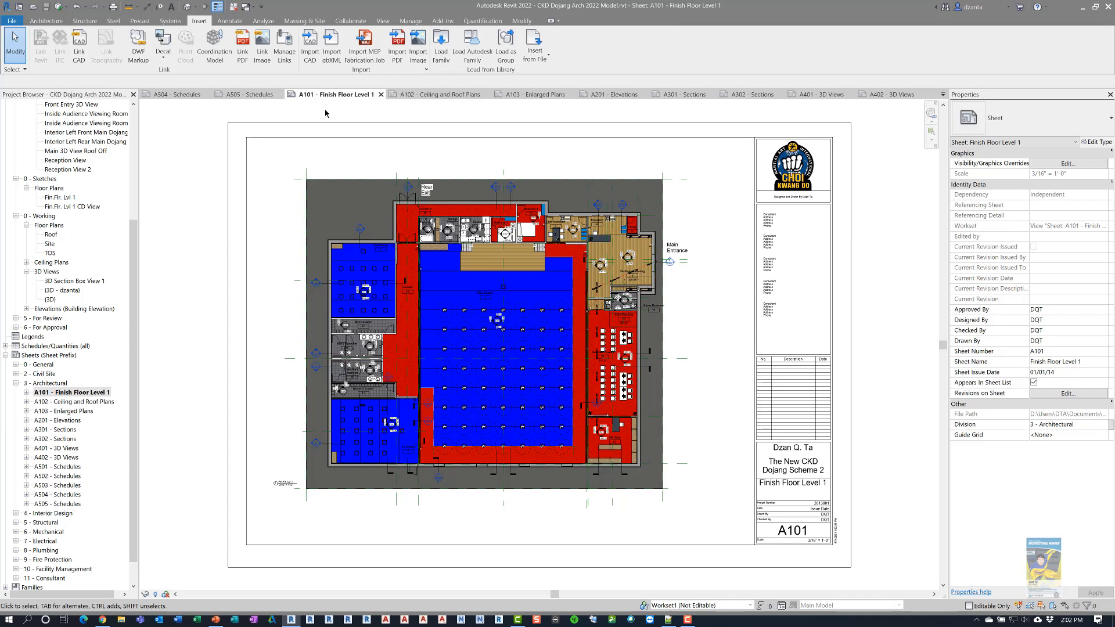
# - Review sheets A504 and A505 schedules, the plan sheets through A103, and A201 elevations
pyautogui.click(173, 94)
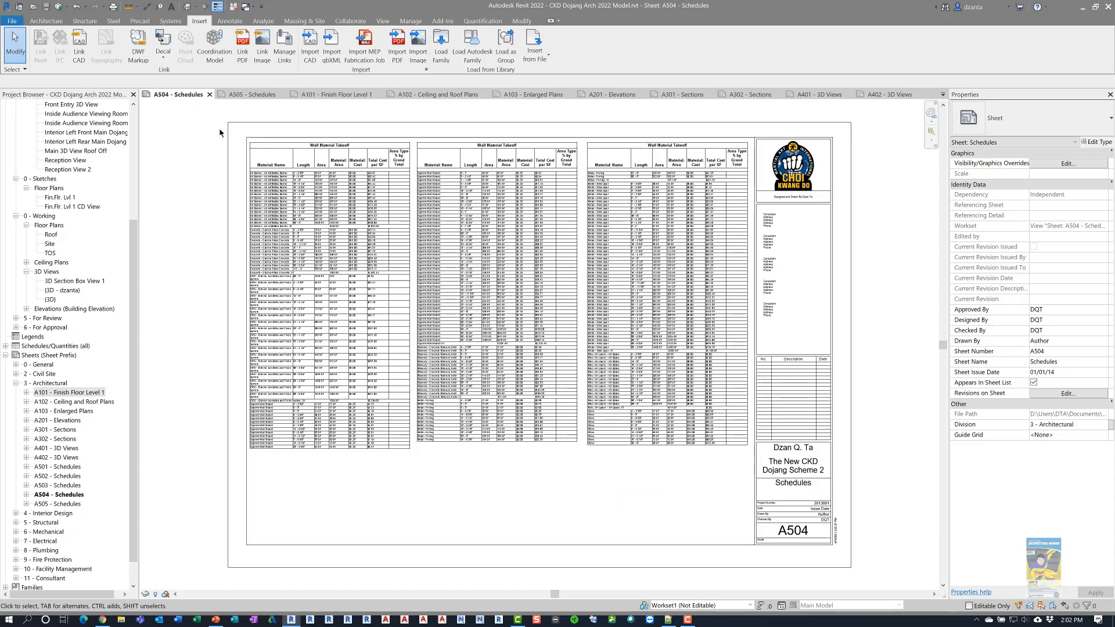
pyautogui.moveTo(252, 94)
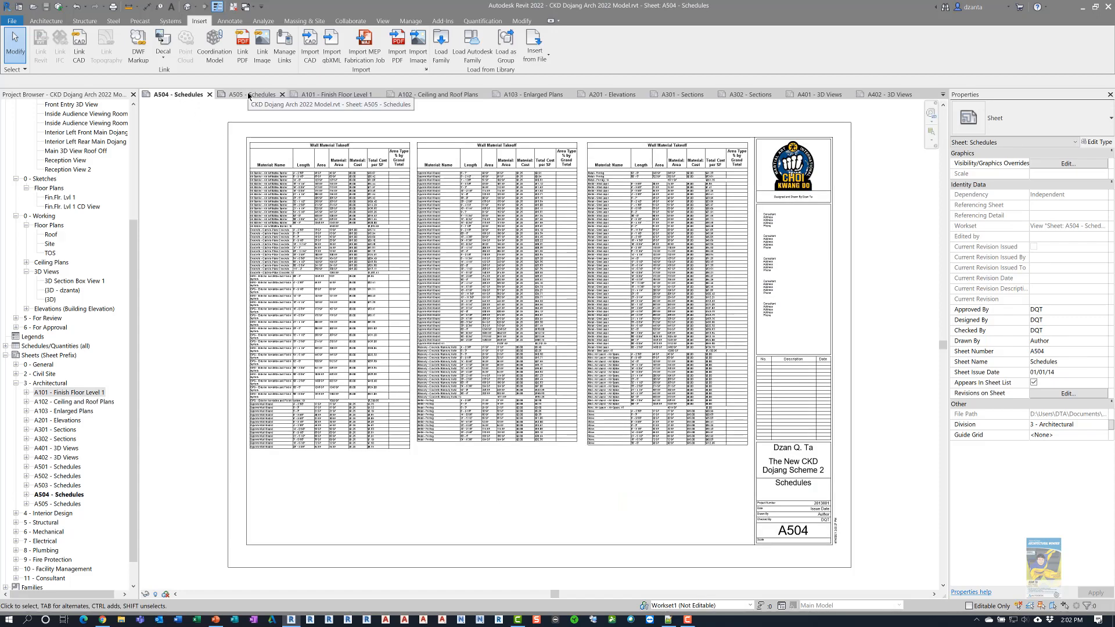
pyautogui.click(252, 94)
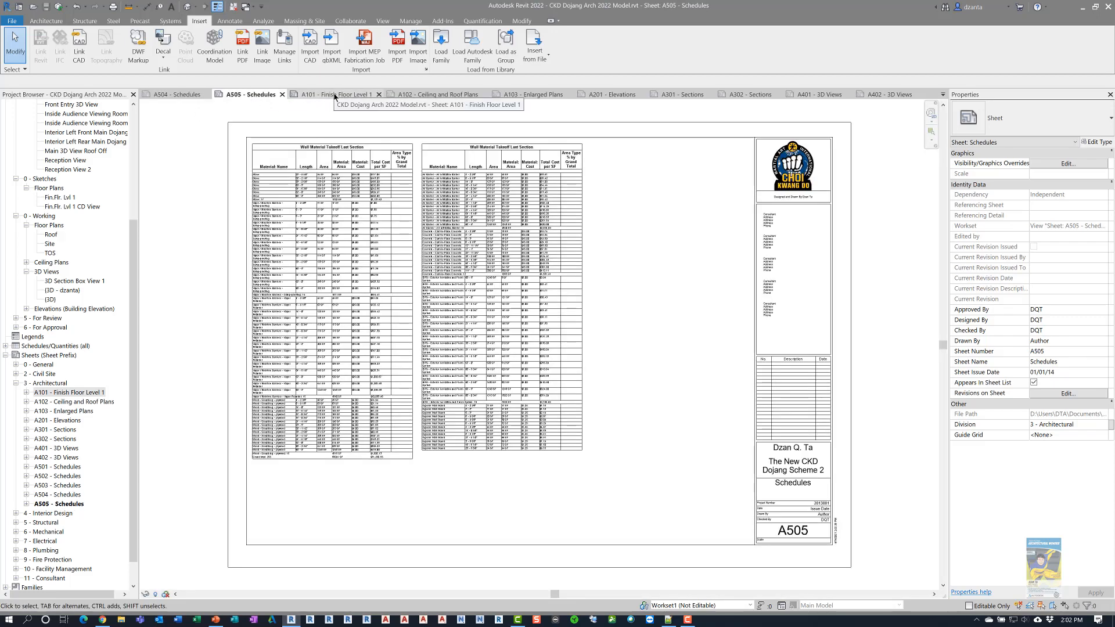
pyautogui.click(437, 94)
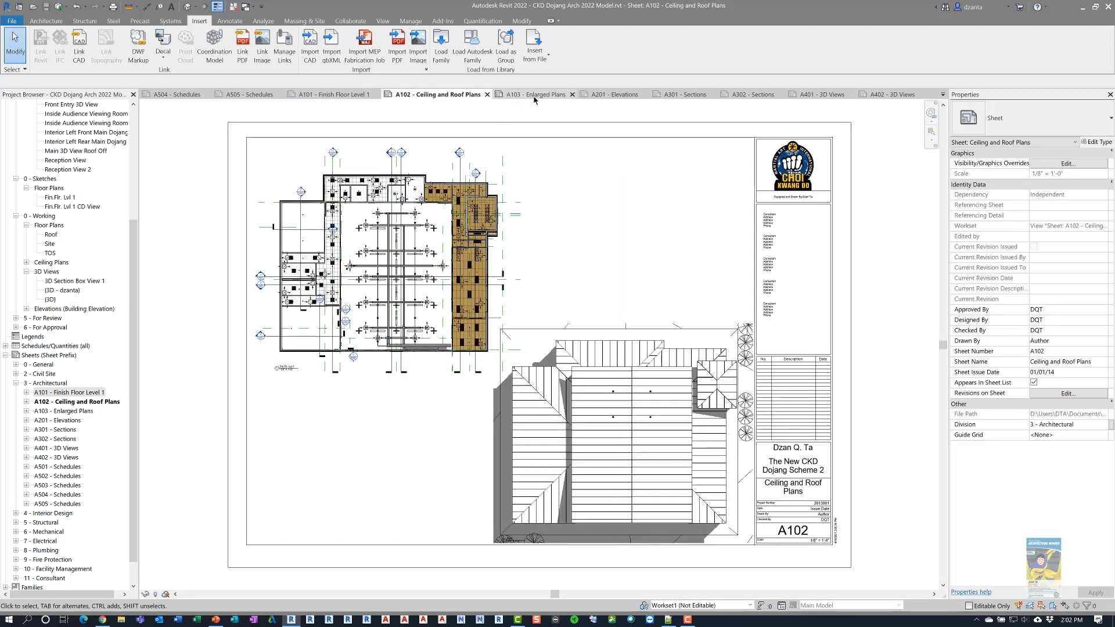
pyautogui.click(533, 94)
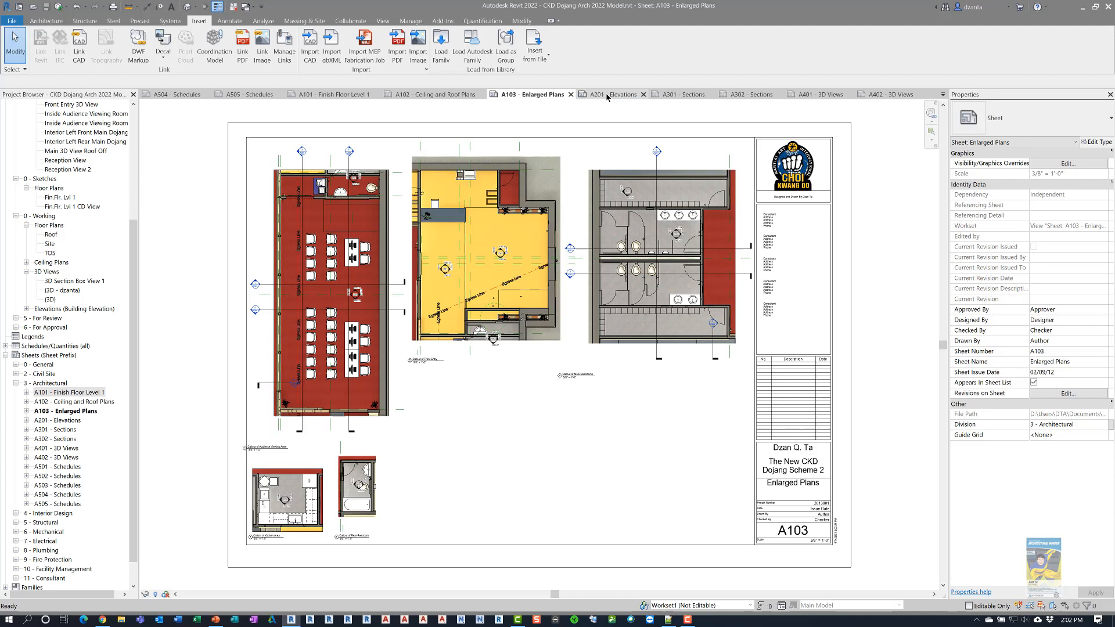
pyautogui.click(608, 94)
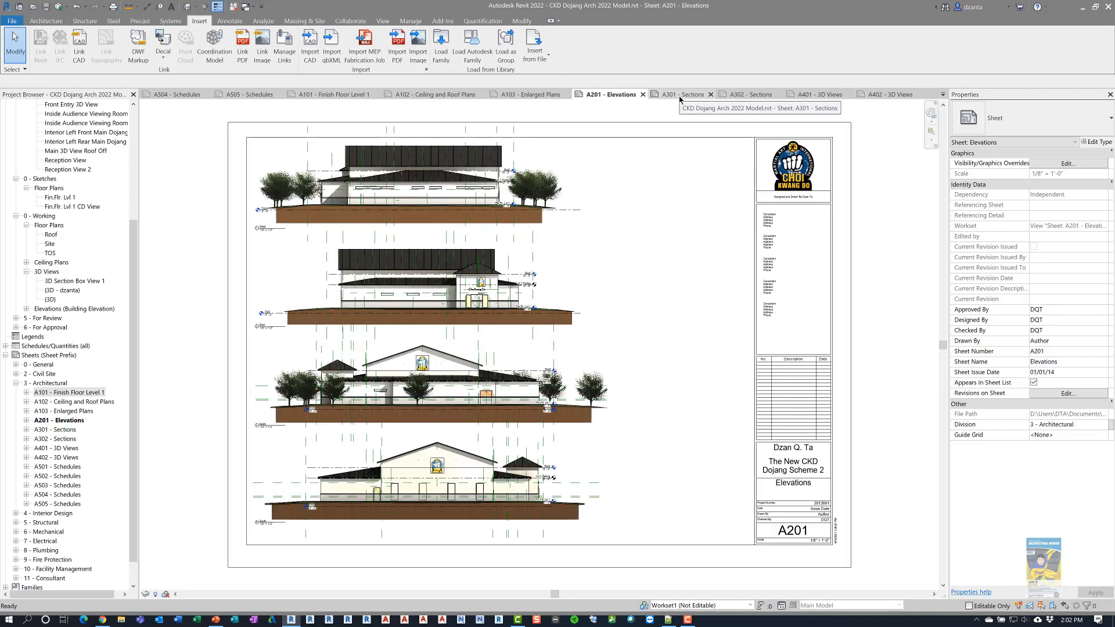
# - Review sections A301, A302 and 3D views A401, A402, then return to sheet A504
pyautogui.click(673, 94)
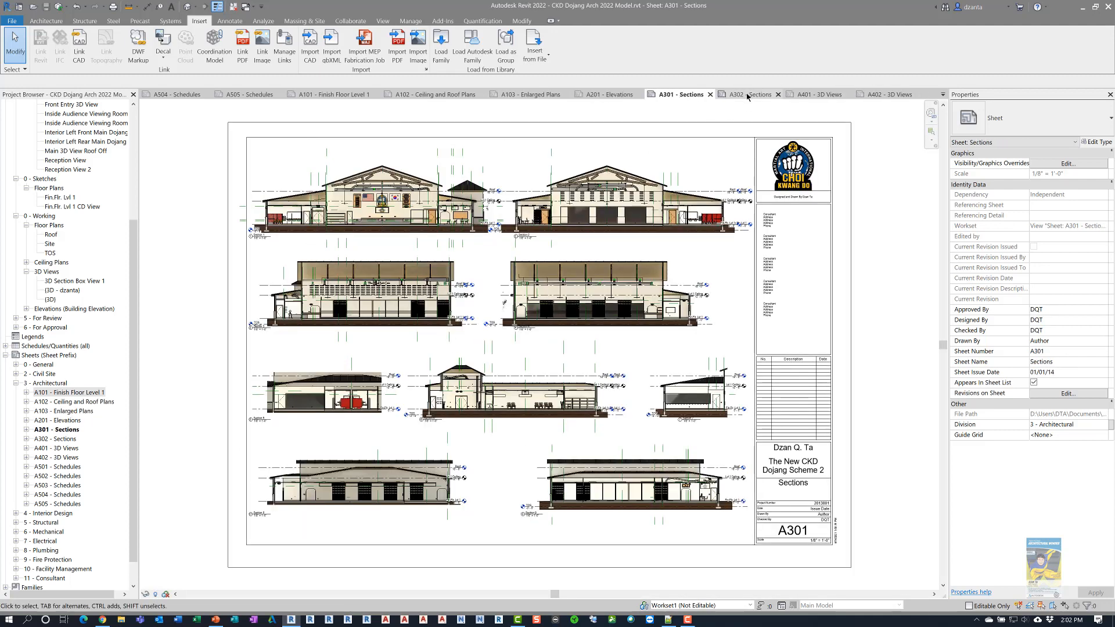
pyautogui.click(747, 94)
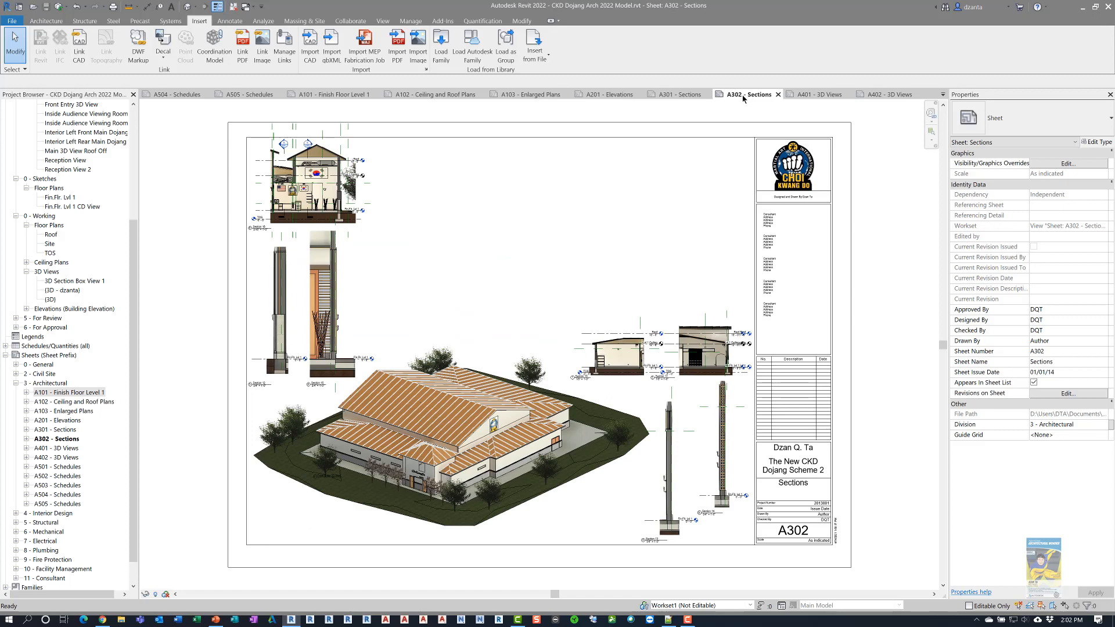
pyautogui.click(817, 94)
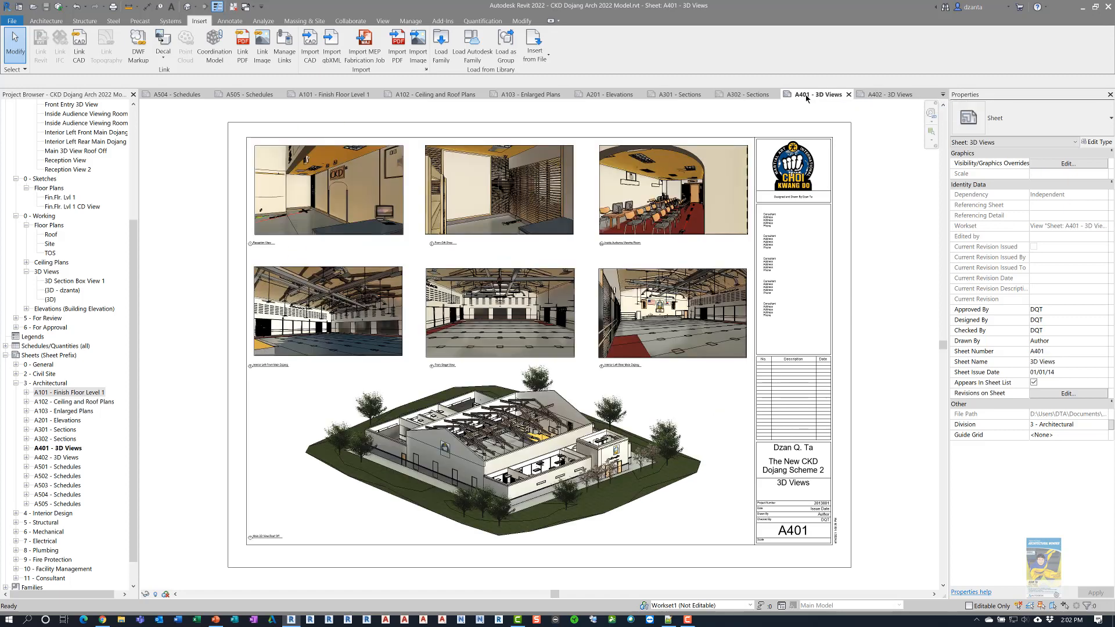
pyautogui.moveTo(806, 98)
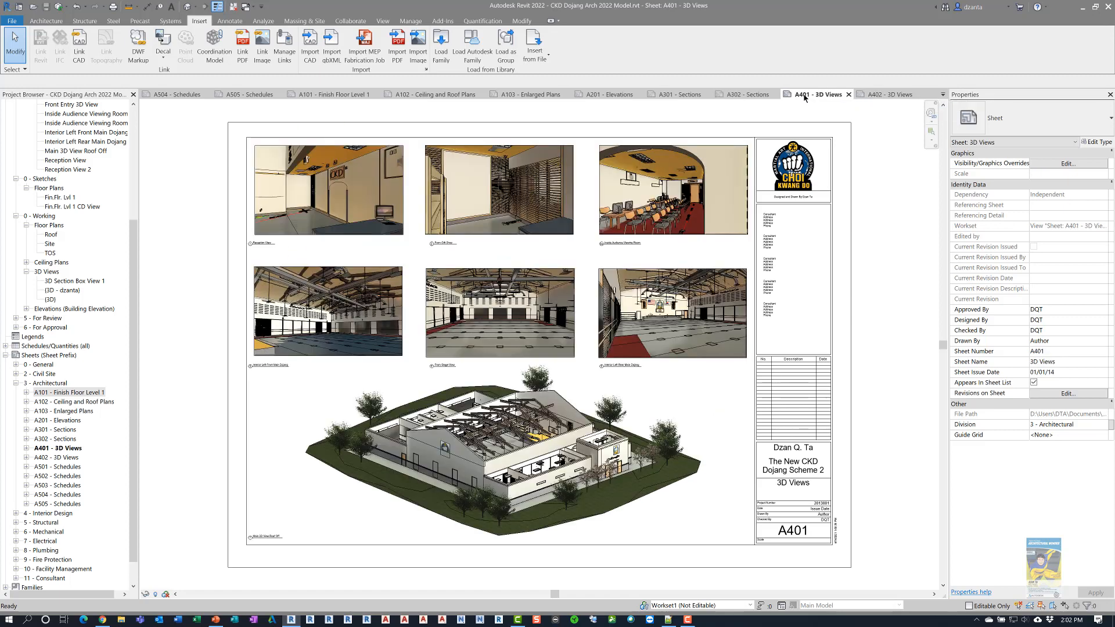
pyautogui.click(884, 94)
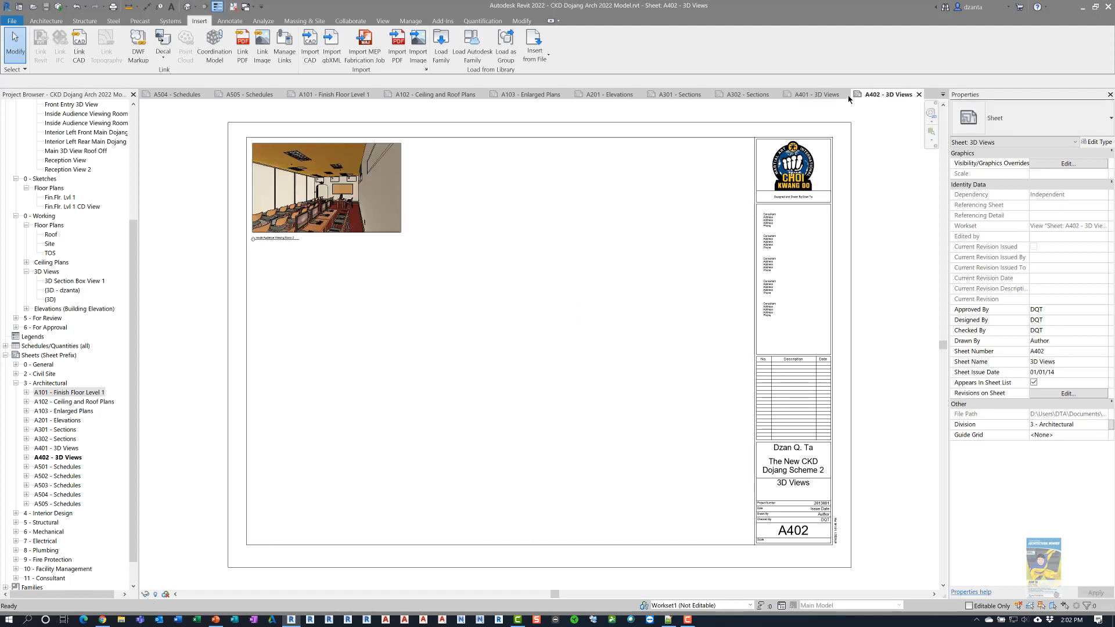
pyautogui.click(813, 94)
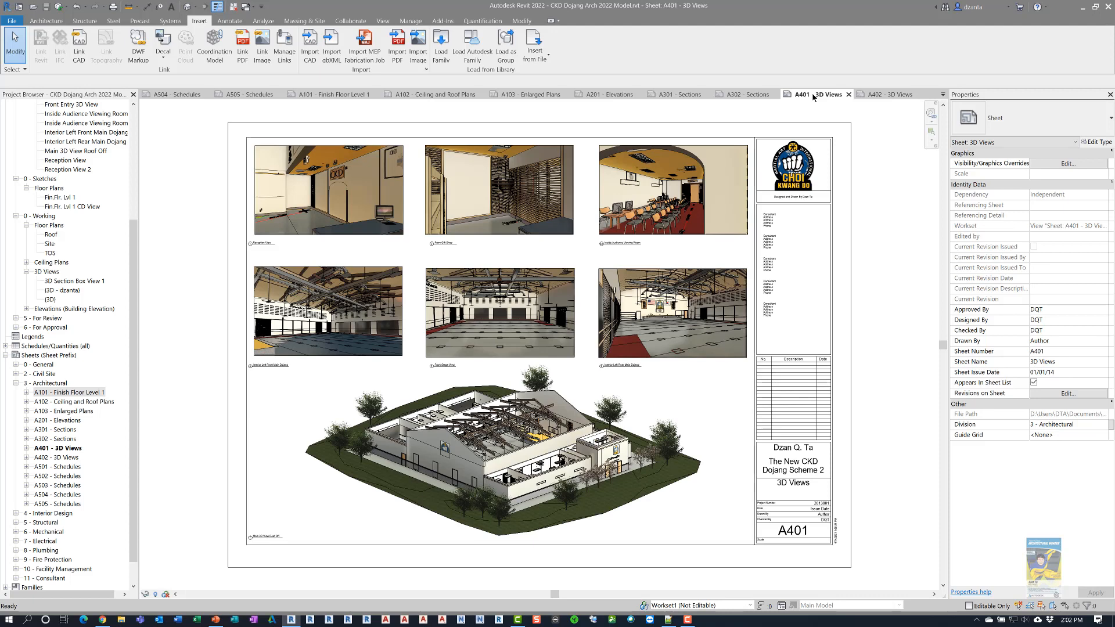
pyautogui.click(740, 94)
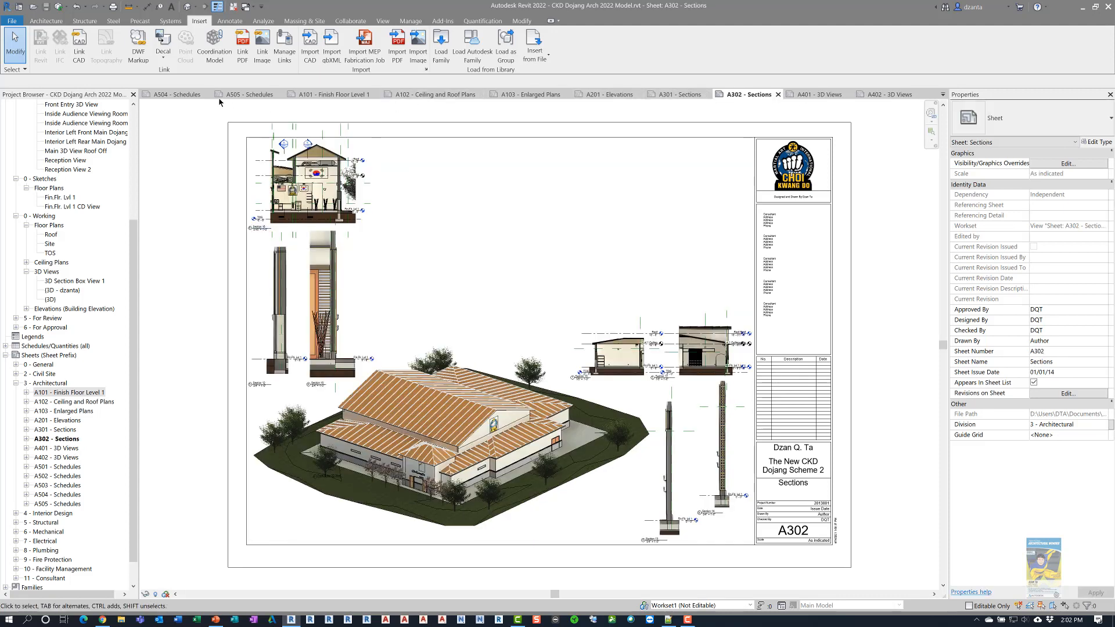
pyautogui.click(173, 94)
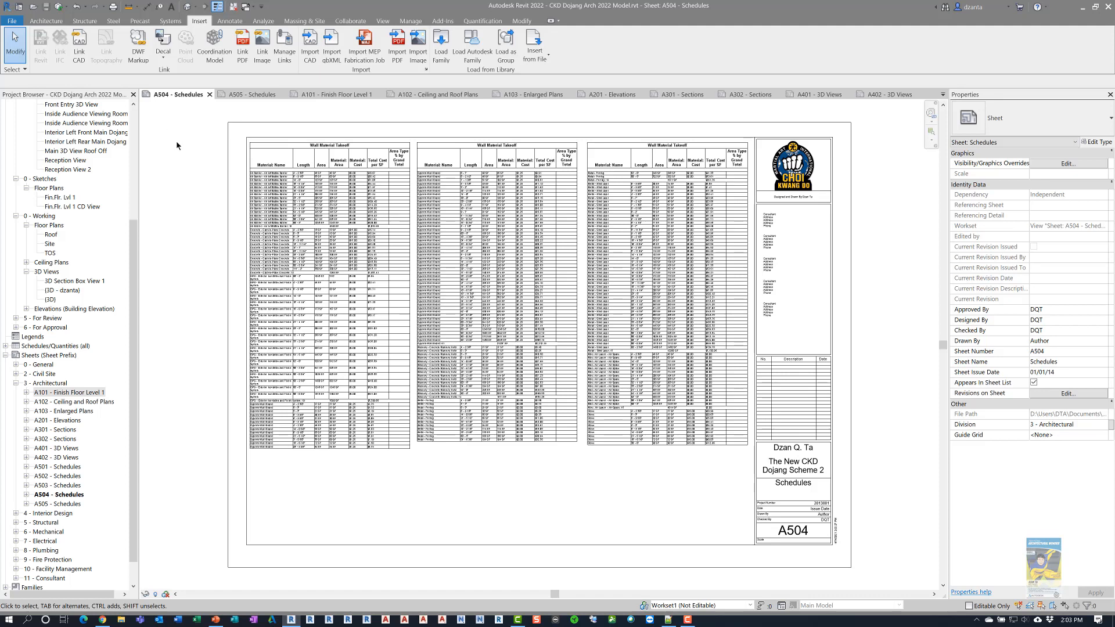
pyautogui.moveTo(128, 328)
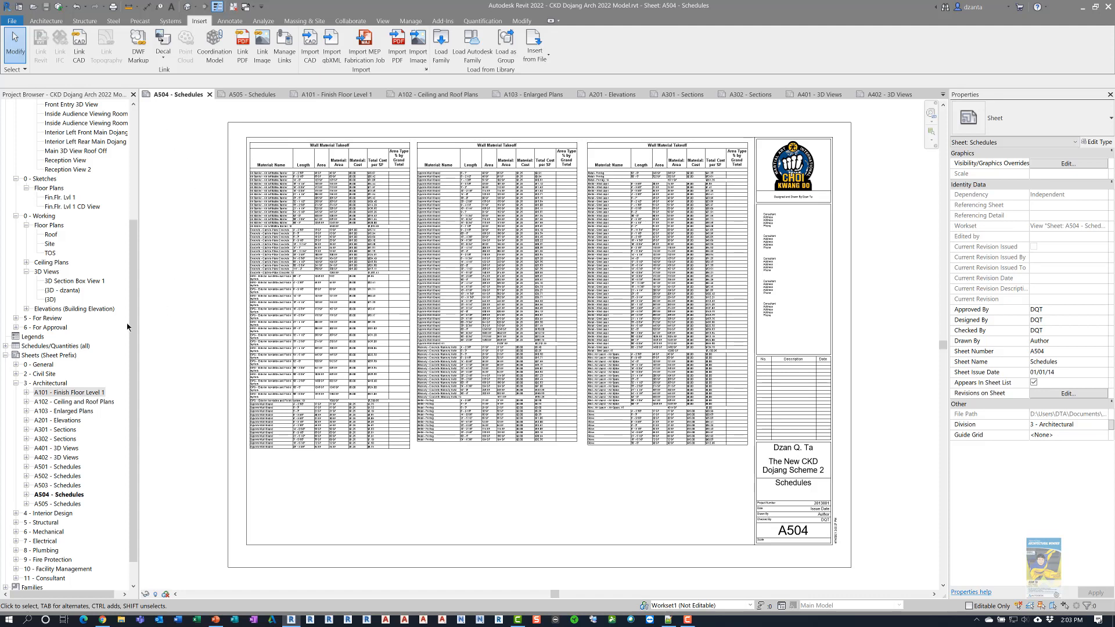
pyautogui.moveTo(178, 383)
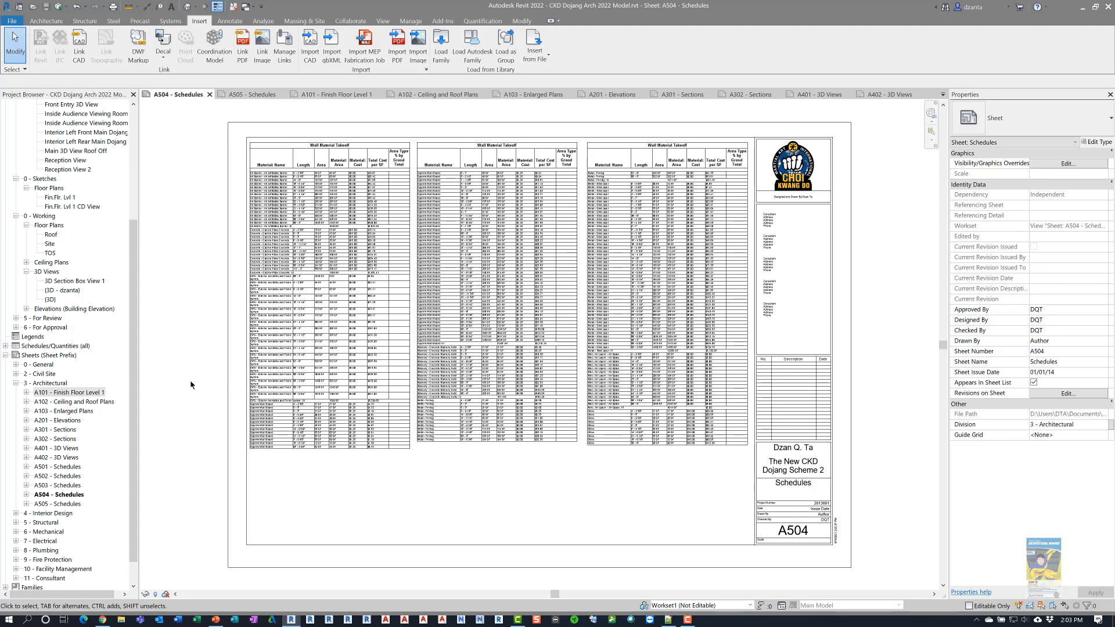
pyautogui.moveTo(194, 338)
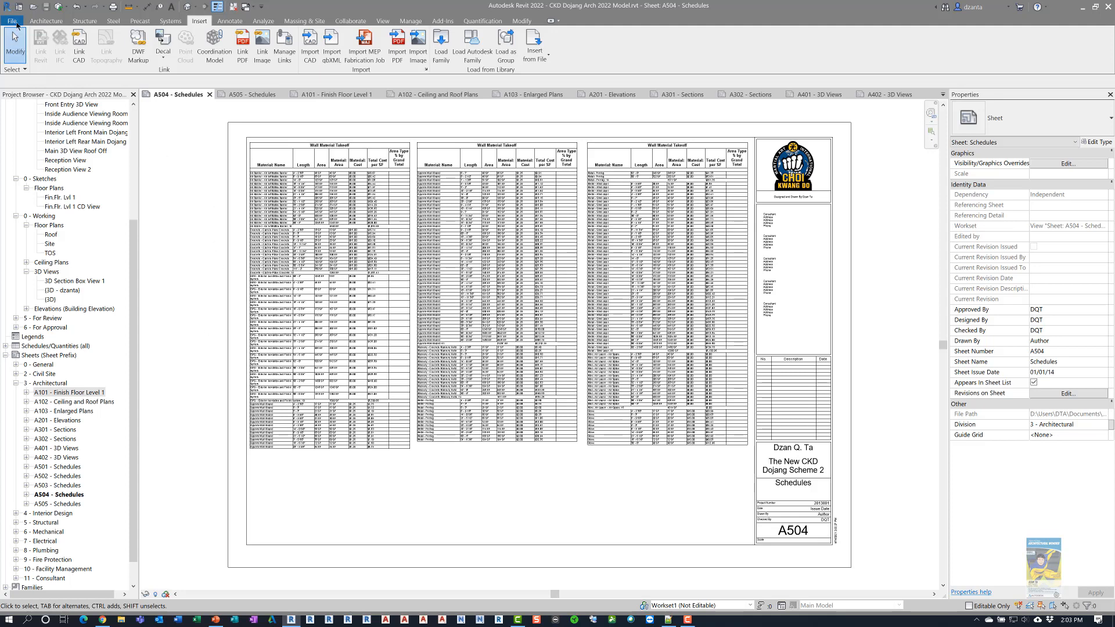
# - Start a PDF export from the File menu's Export choices
pyautogui.click(12, 21)
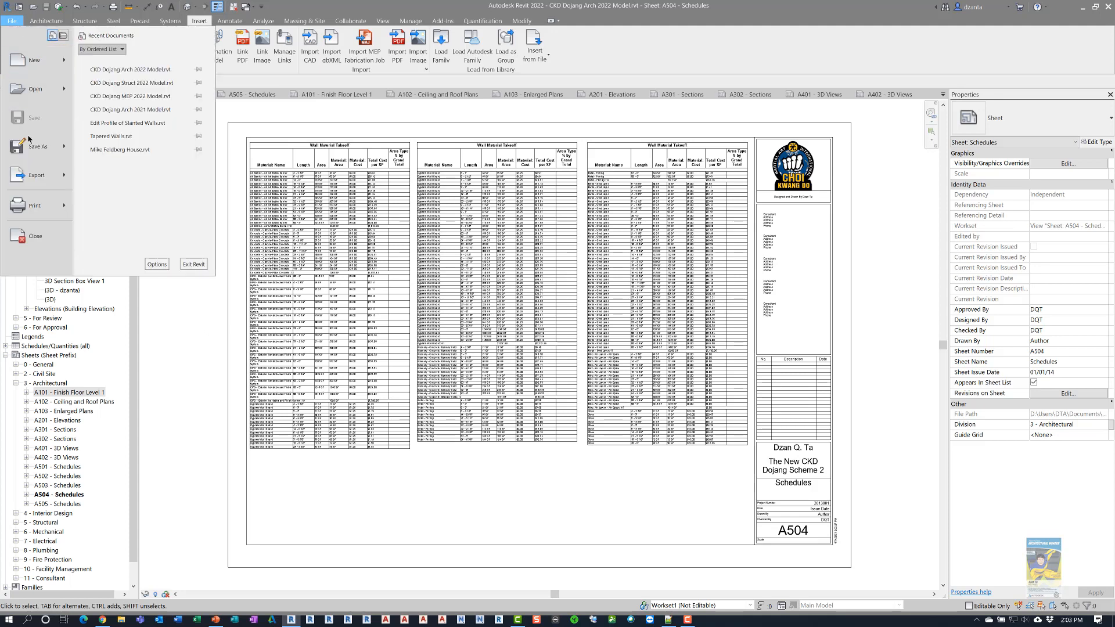
pyautogui.click(36, 176)
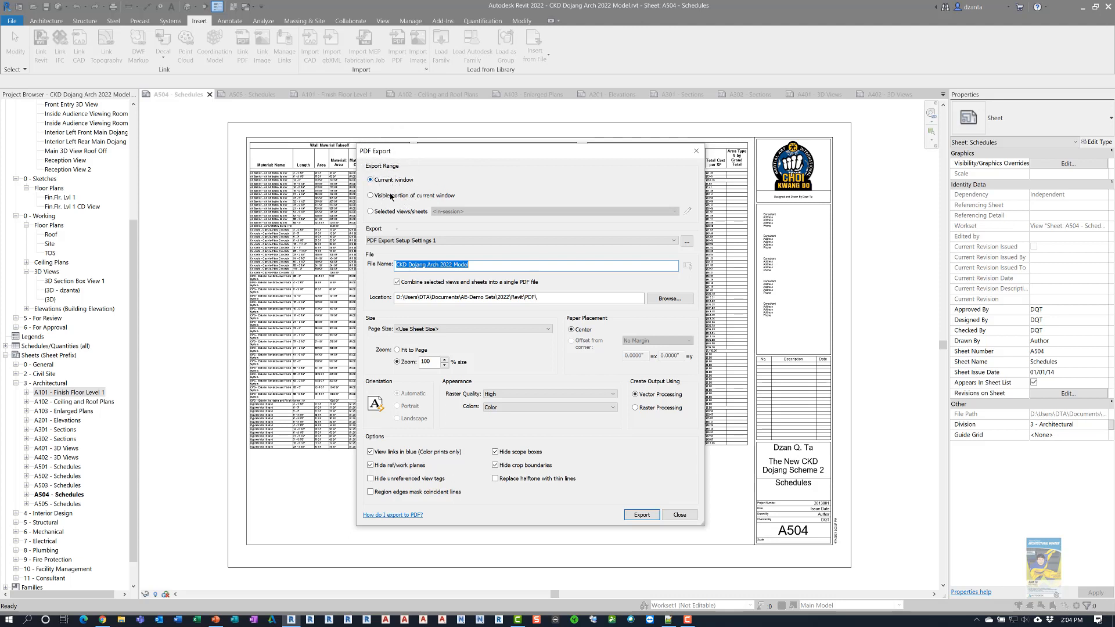
# - Set the export range to Selected views/sheets and bring up the sheet list
pyautogui.click(370, 196)
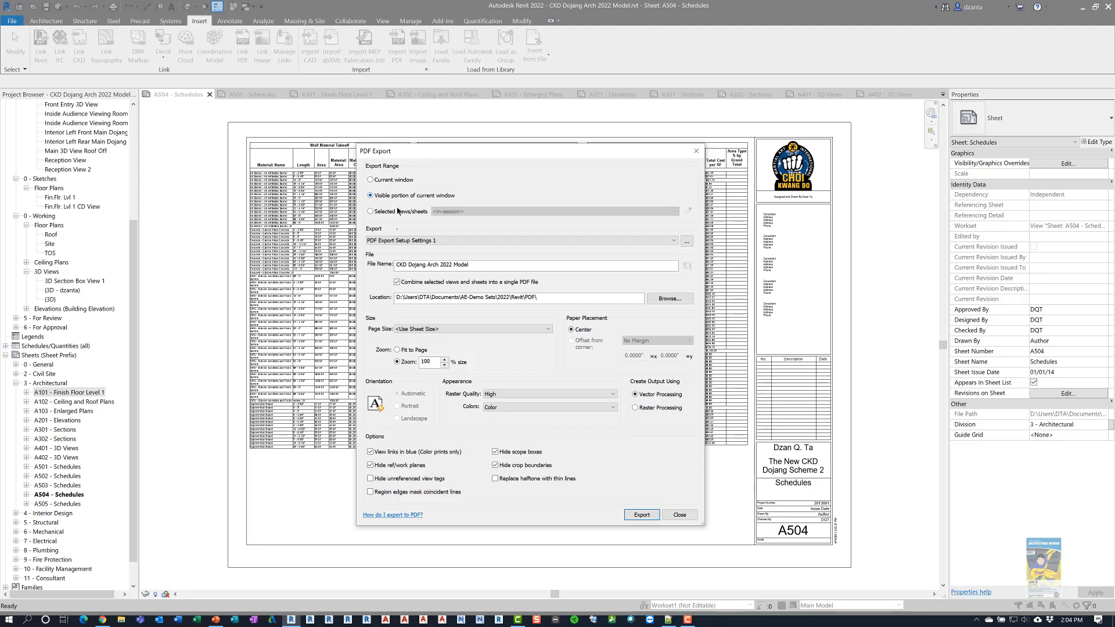
pyautogui.click(370, 212)
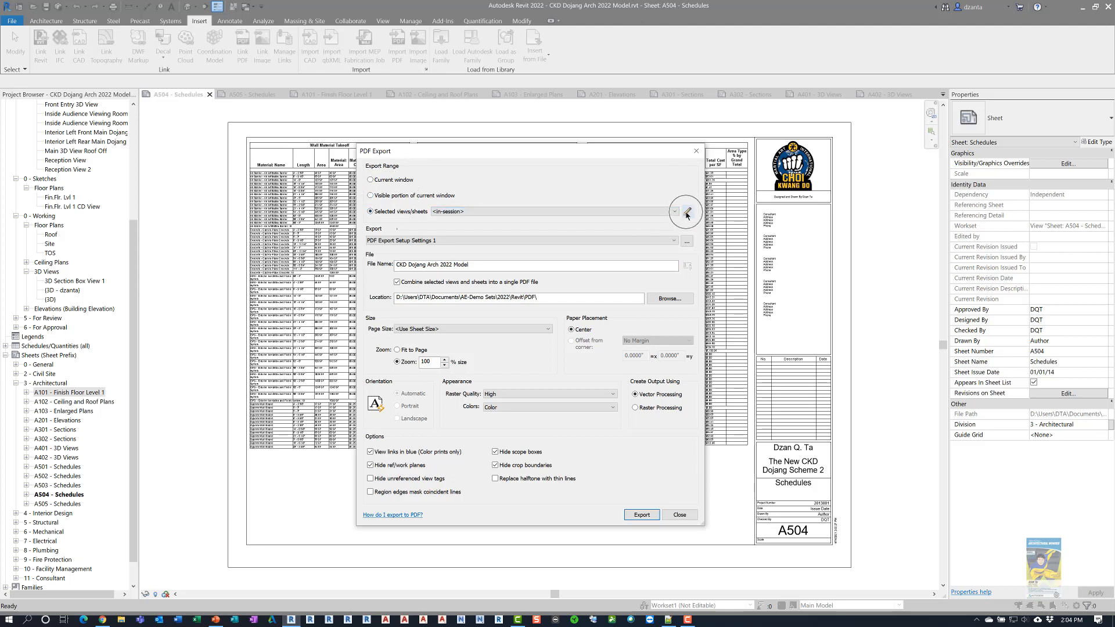
pyautogui.click(685, 214)
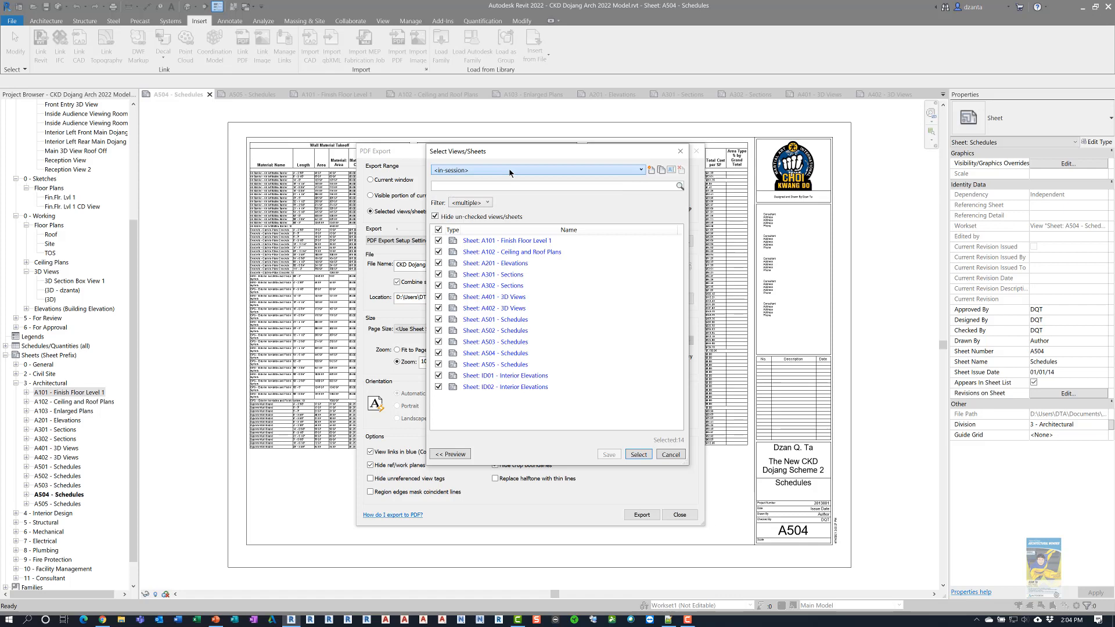
# - Preview sheet A102 Ceiling and Roof Plans and confirm all 14 sheets for export
pyautogui.click(493, 307)
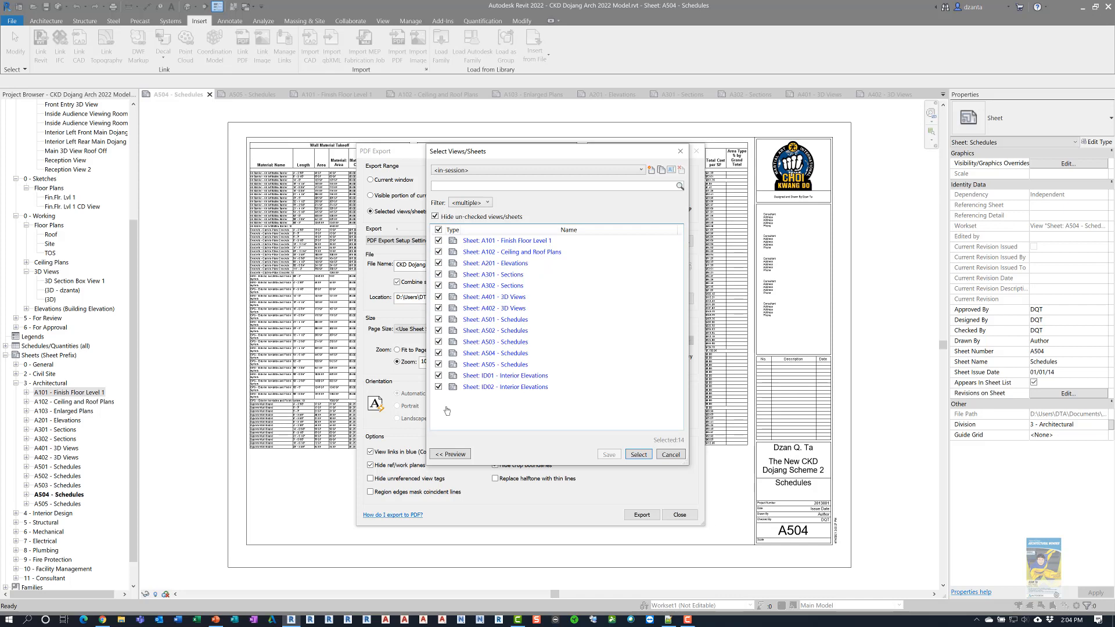
pyautogui.moveTo(653, 436)
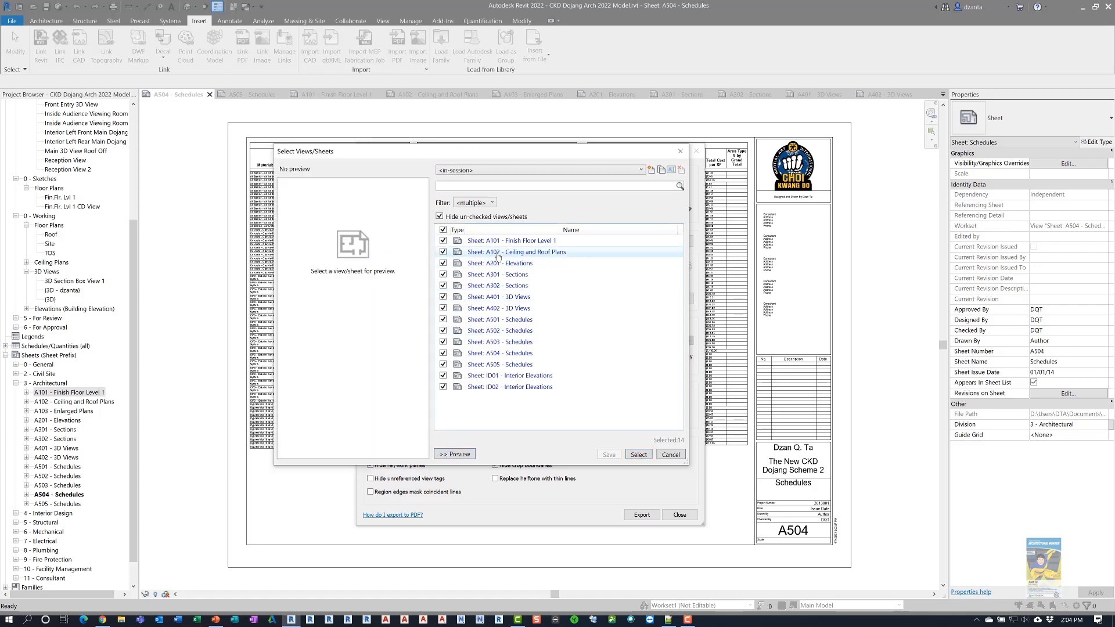
pyautogui.click(515, 252)
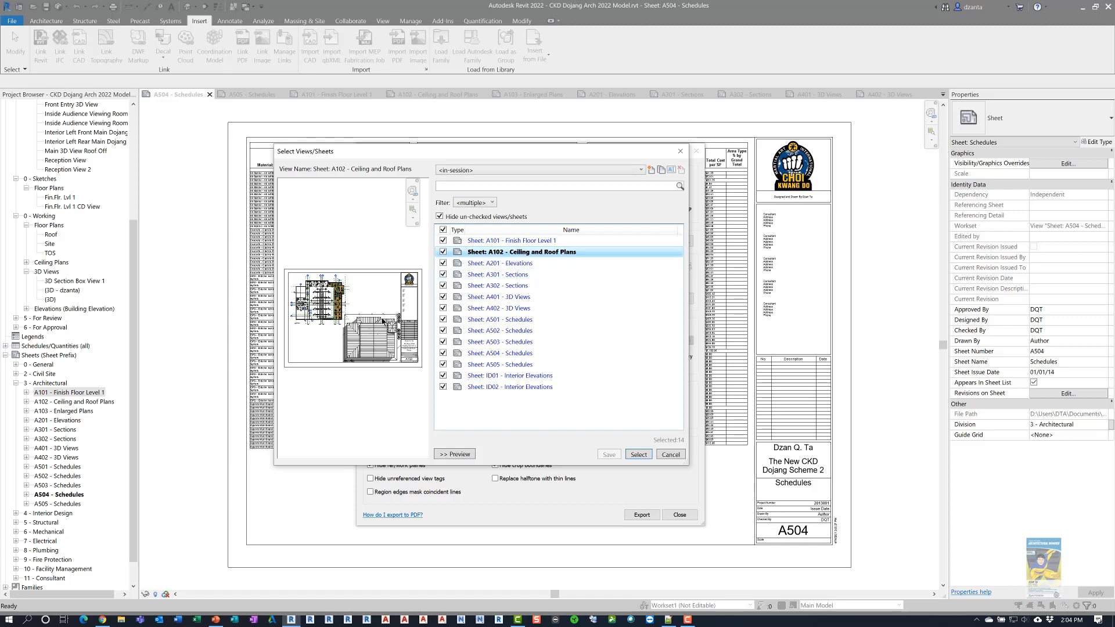
pyautogui.click(638, 454)
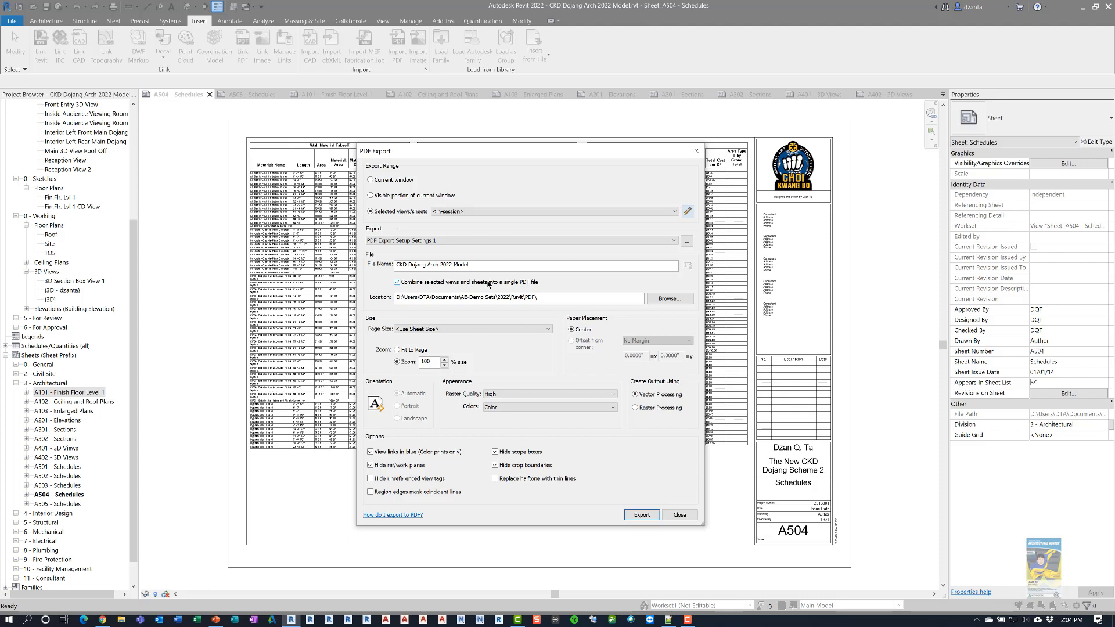
pyautogui.moveTo(520, 286)
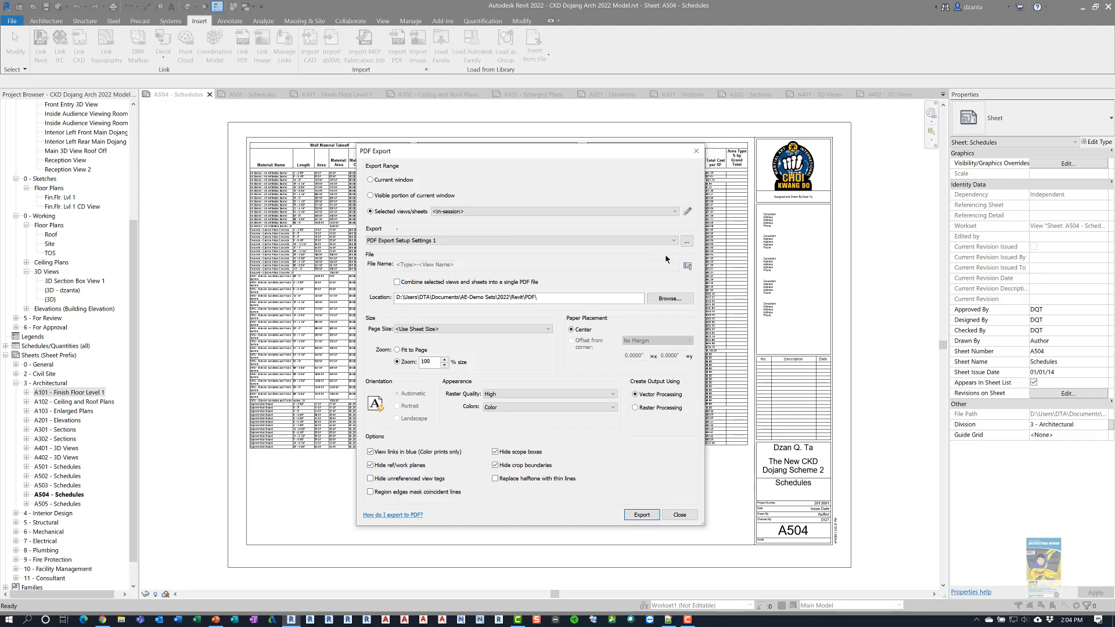
pyautogui.moveTo(683, 272)
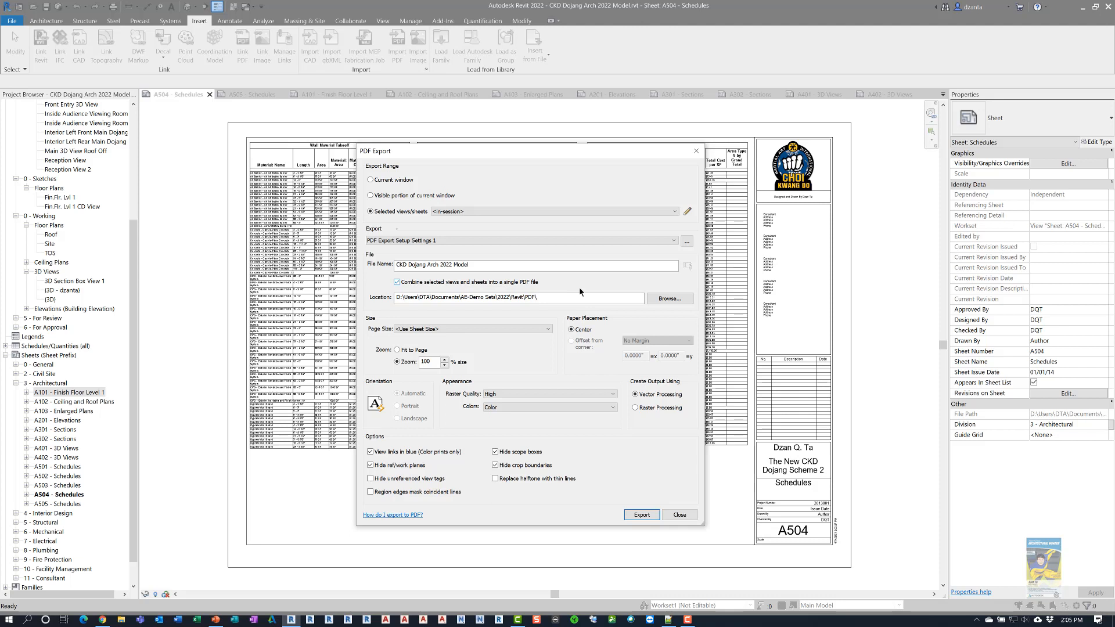
pyautogui.click(472, 329)
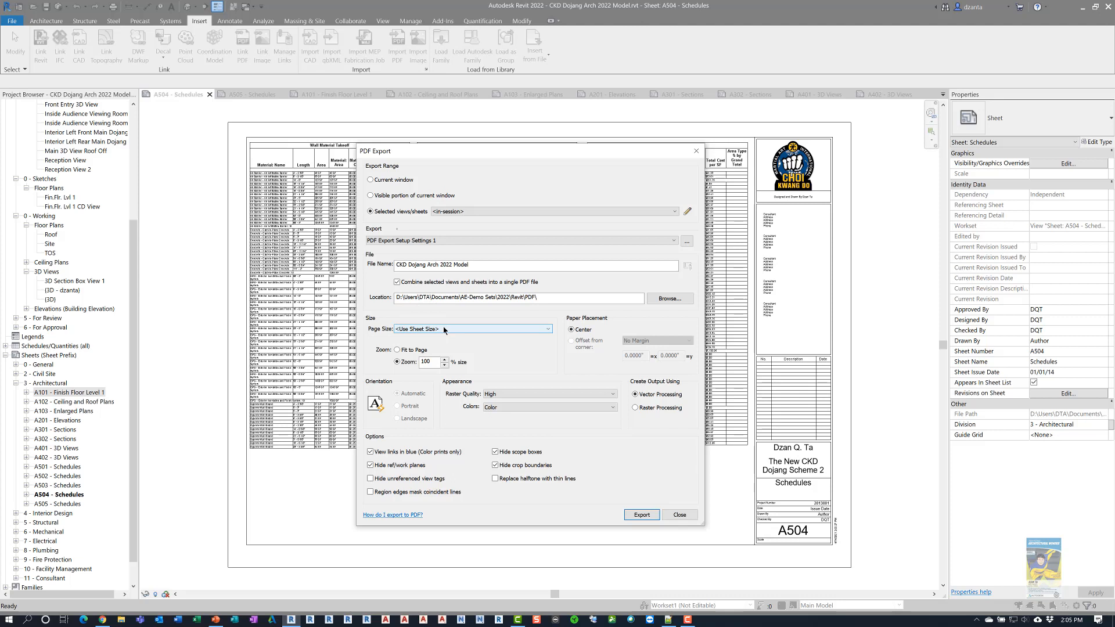
pyautogui.moveTo(442, 331)
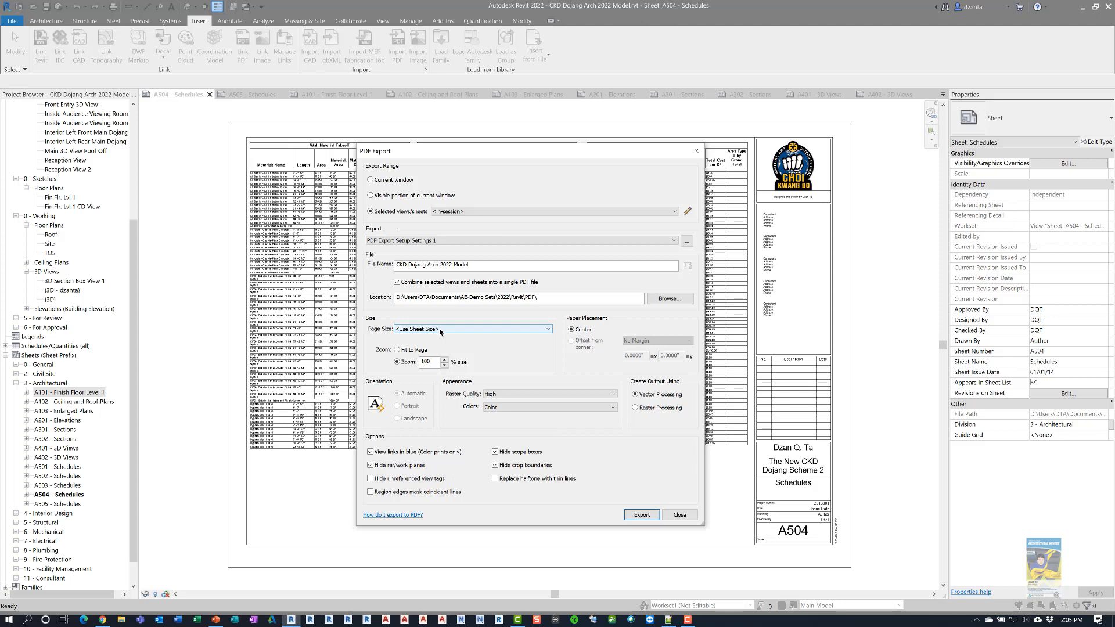
pyautogui.click(397, 362)
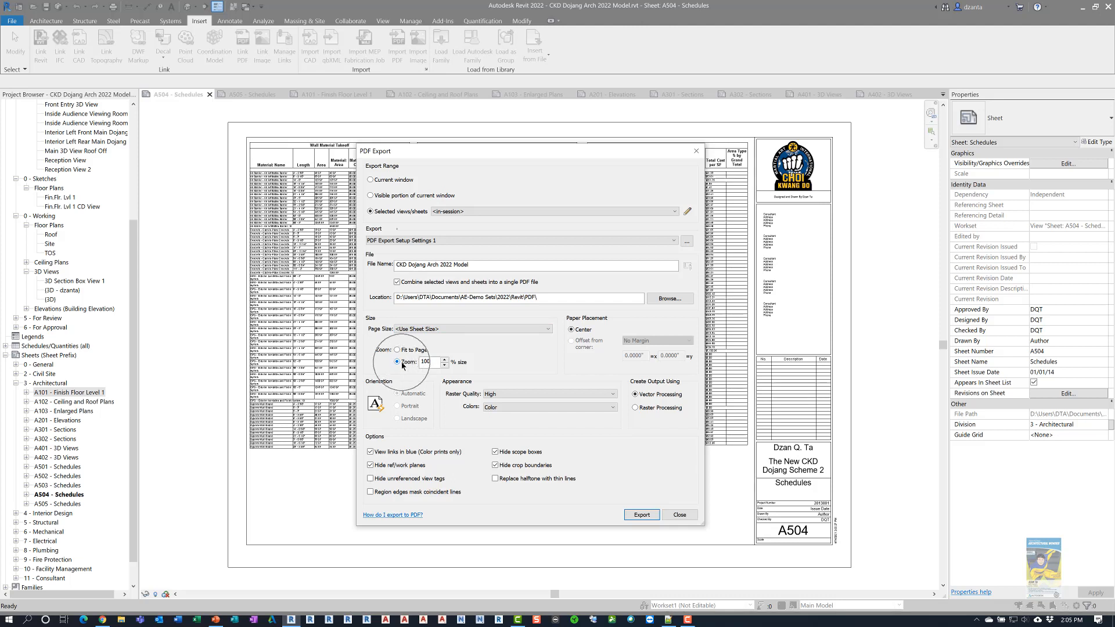
pyautogui.click(398, 363)
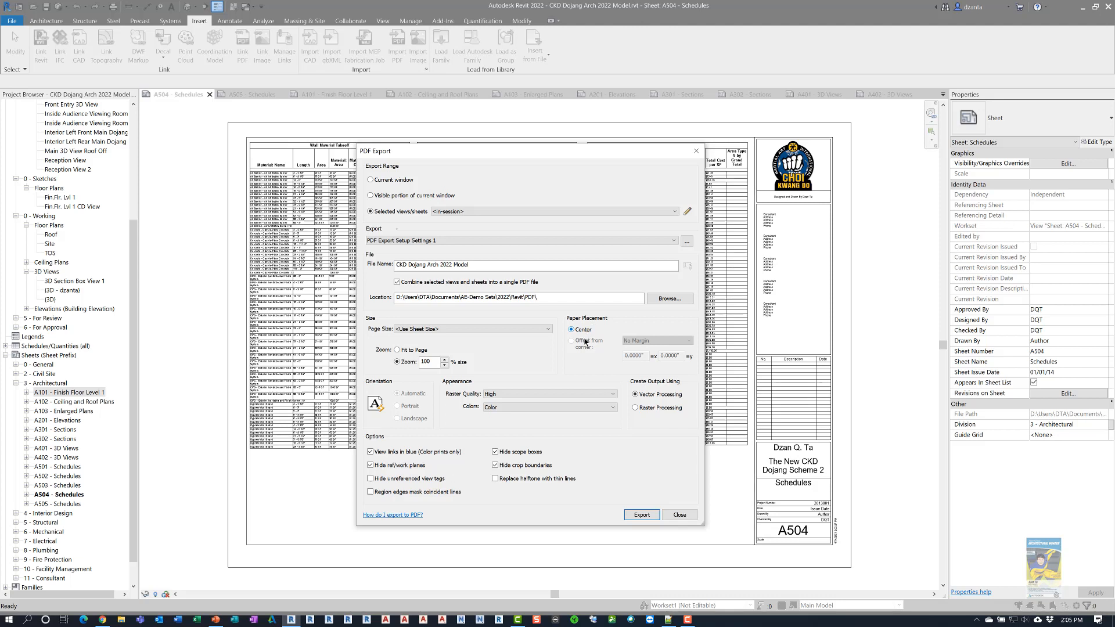
pyautogui.moveTo(583, 344)
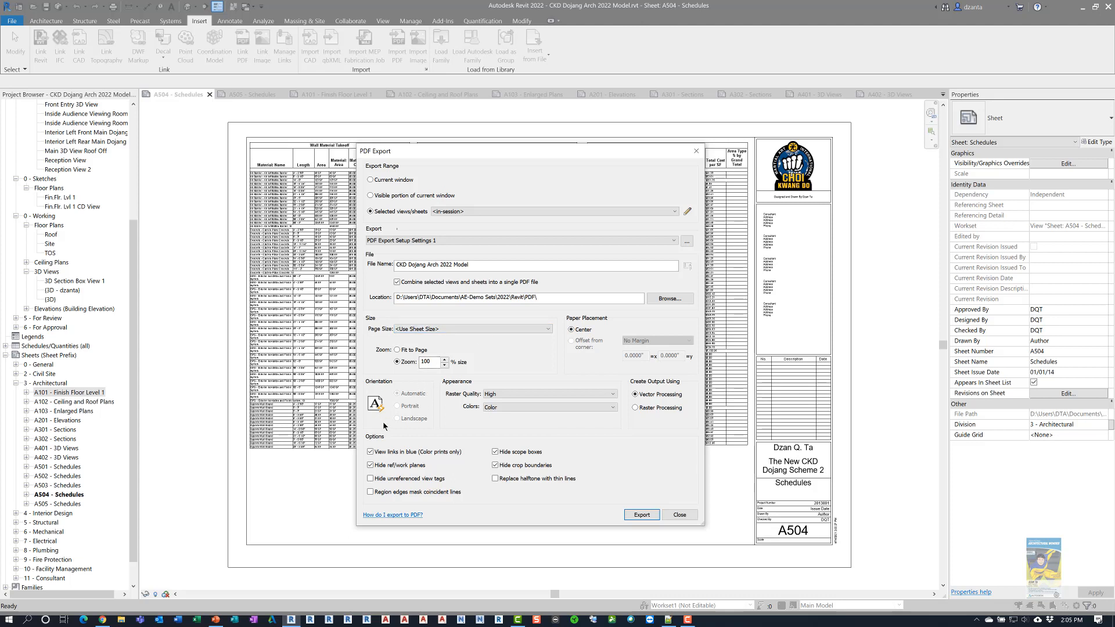
pyautogui.moveTo(416, 430)
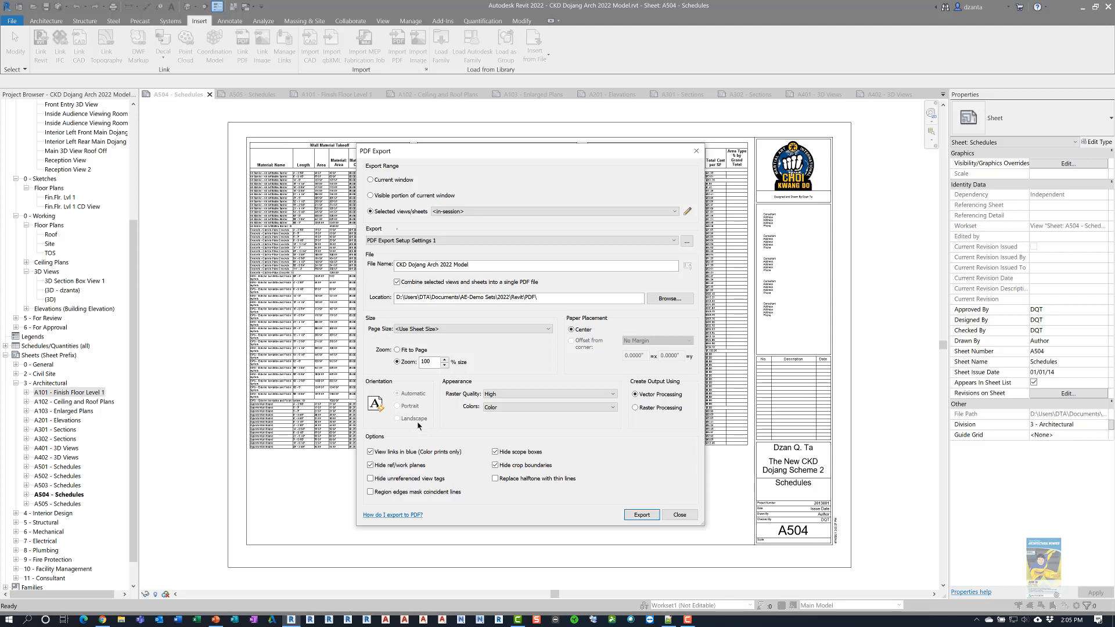
pyautogui.moveTo(468, 391)
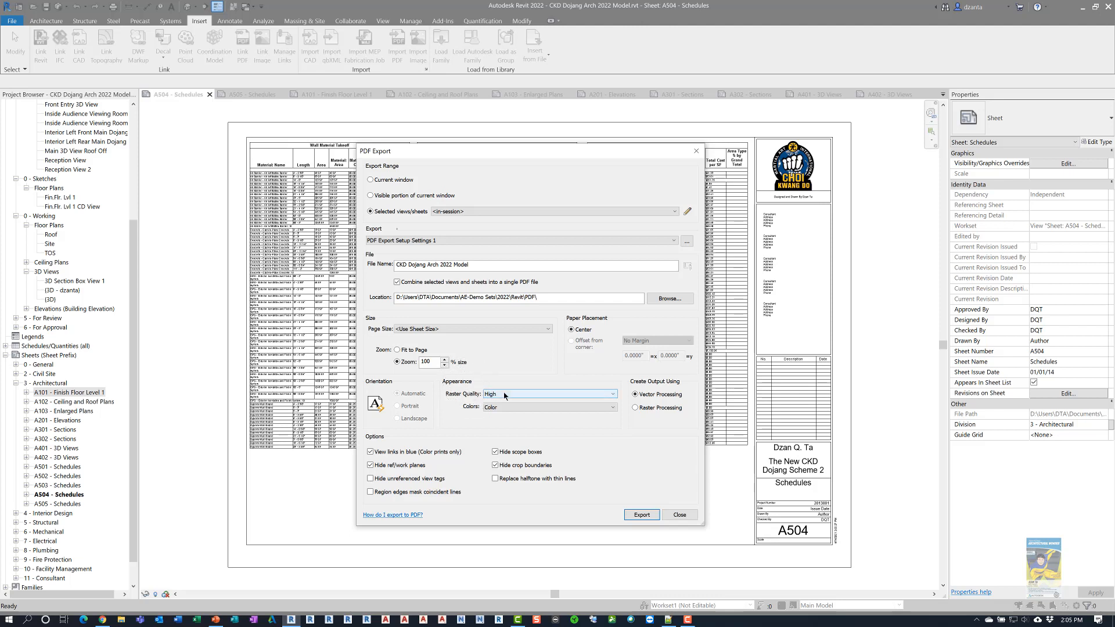
pyautogui.click(548, 394)
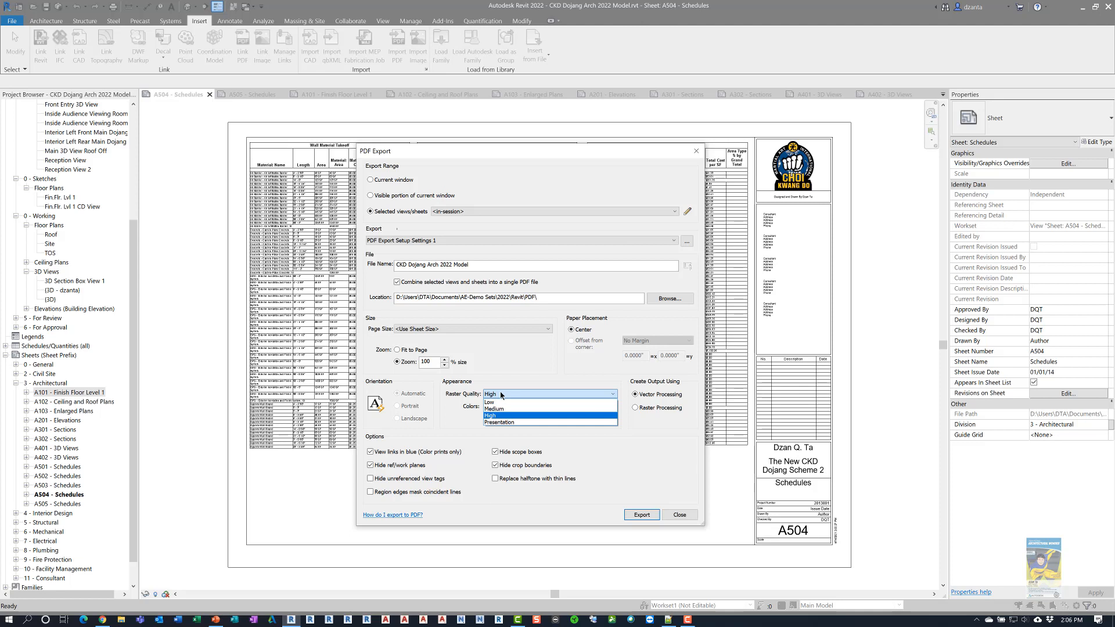
pyautogui.click(547, 407)
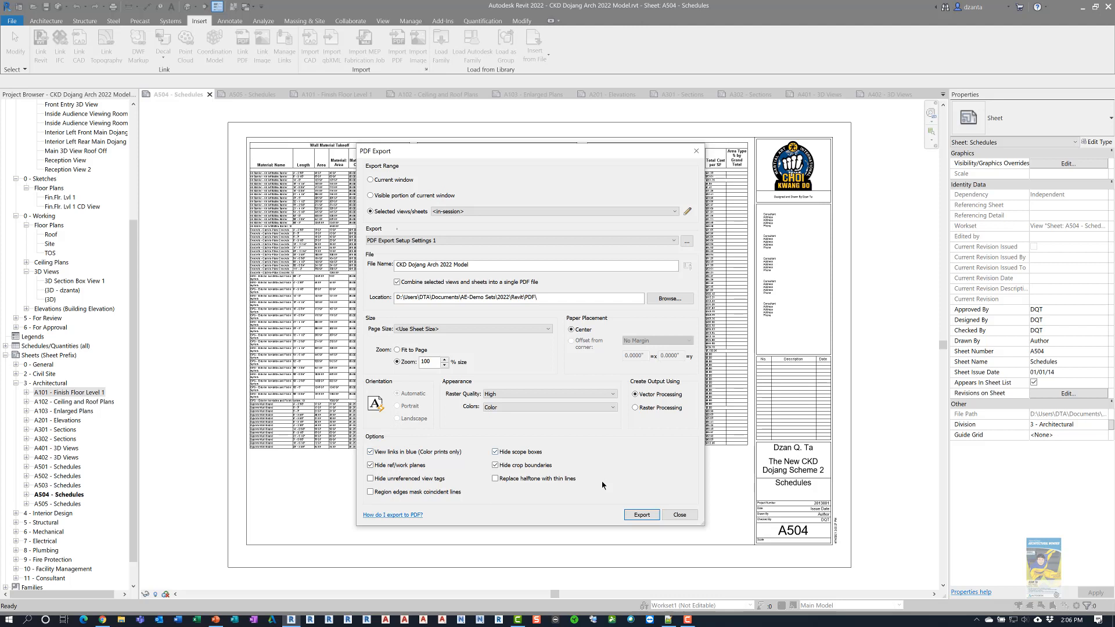
# - Export the sheets, overwriting the existing CKD Dojang Arch 2022 Model.pdf
pyautogui.click(639, 515)
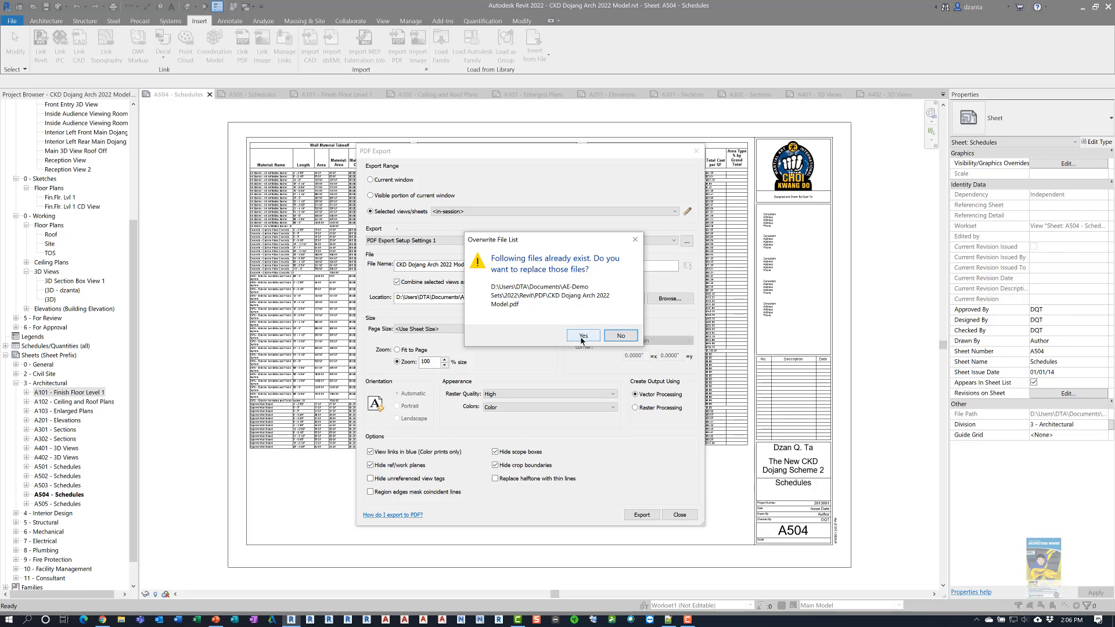
pyautogui.click(582, 334)
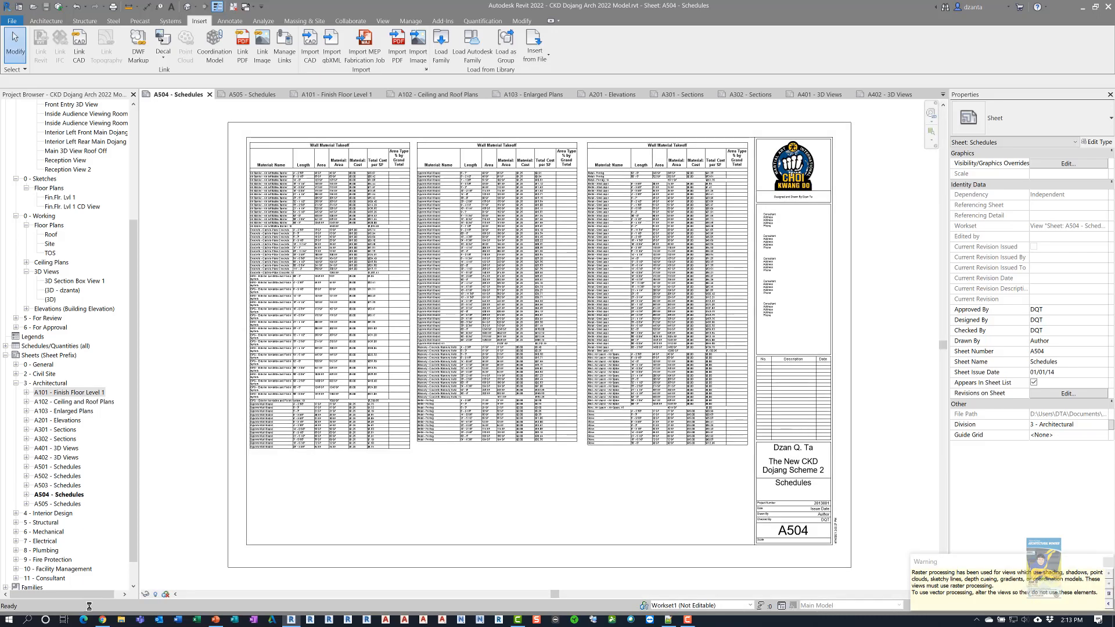
# - Read and dismiss the raster processing warning after the export
pyautogui.click(664, 298)
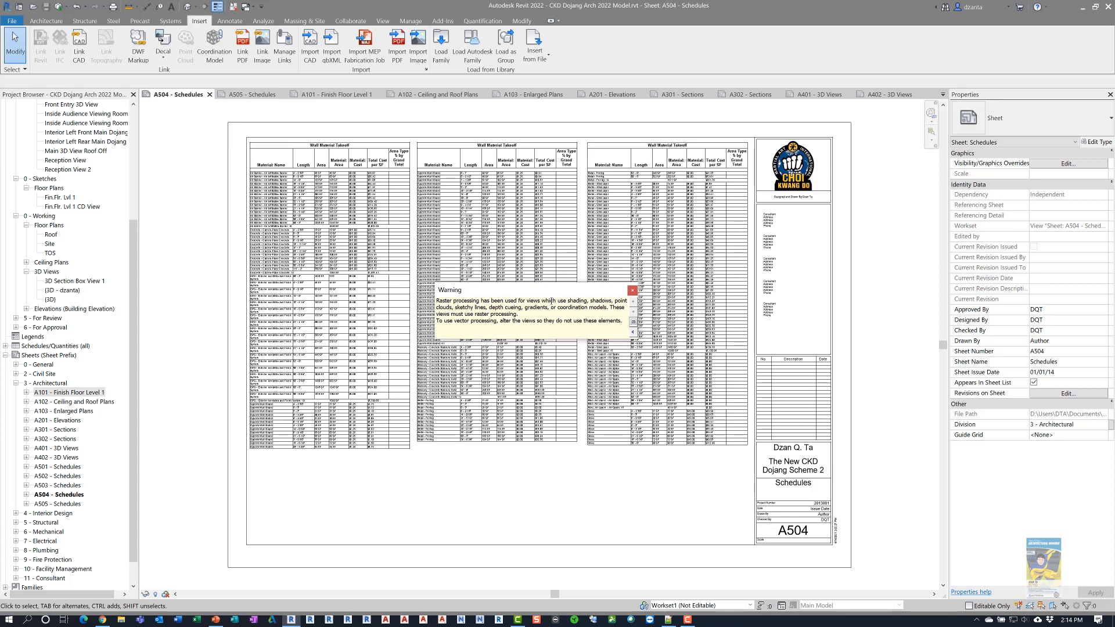
pyautogui.click(629, 291)
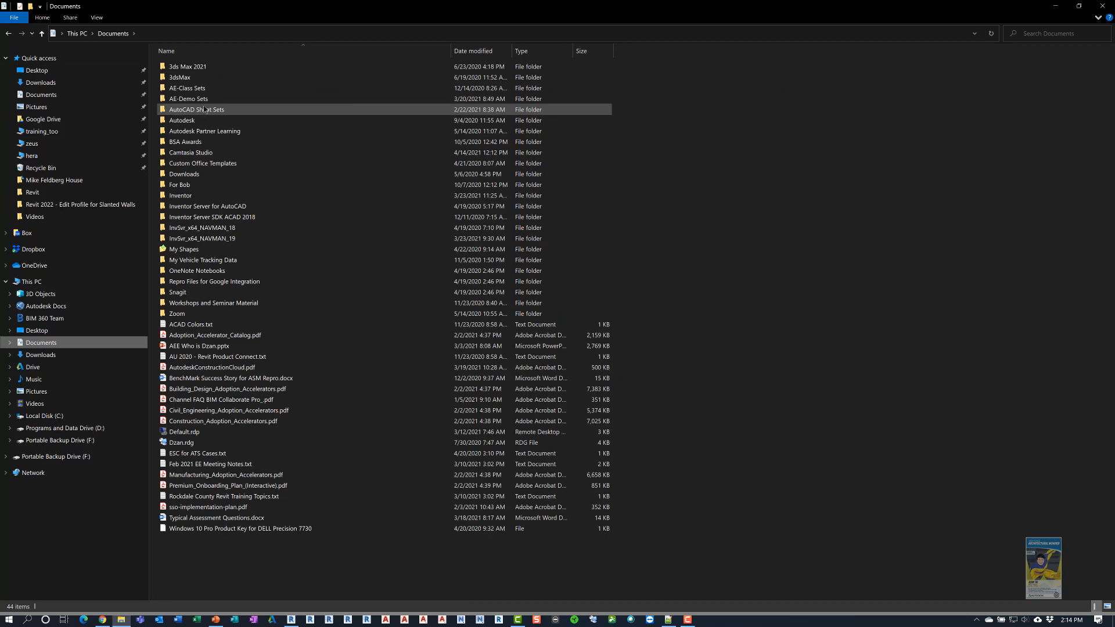
# - Browse into AE-Demo Sets > 2022 > Revit > PDF in File Explorer
pyautogui.doubleClick(188, 98)
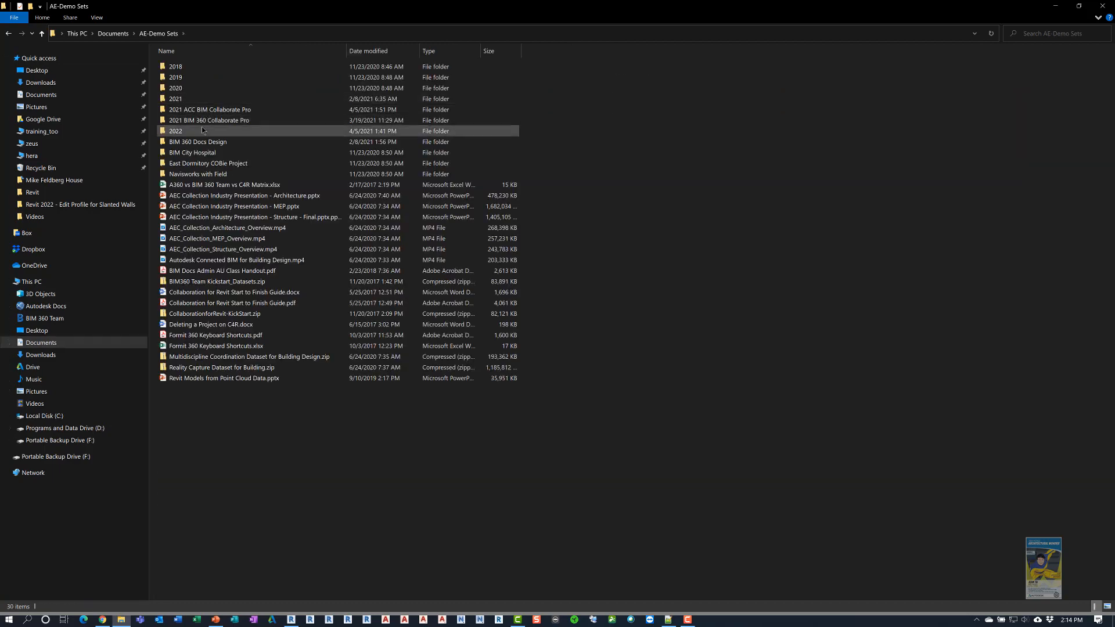
pyautogui.doubleClick(175, 131)
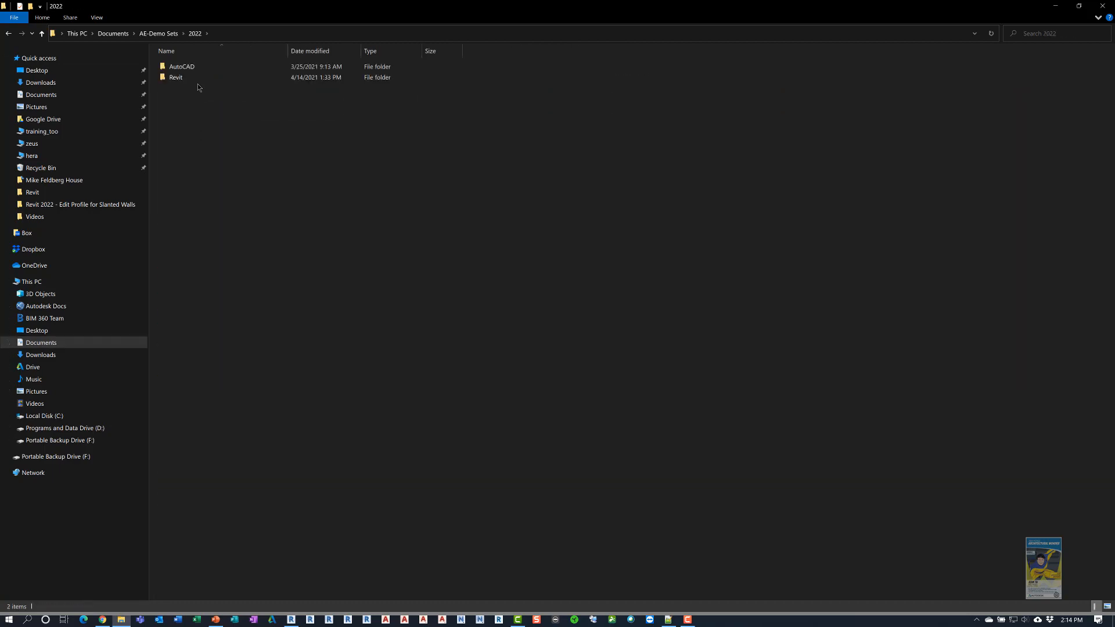
pyautogui.doubleClick(176, 76)
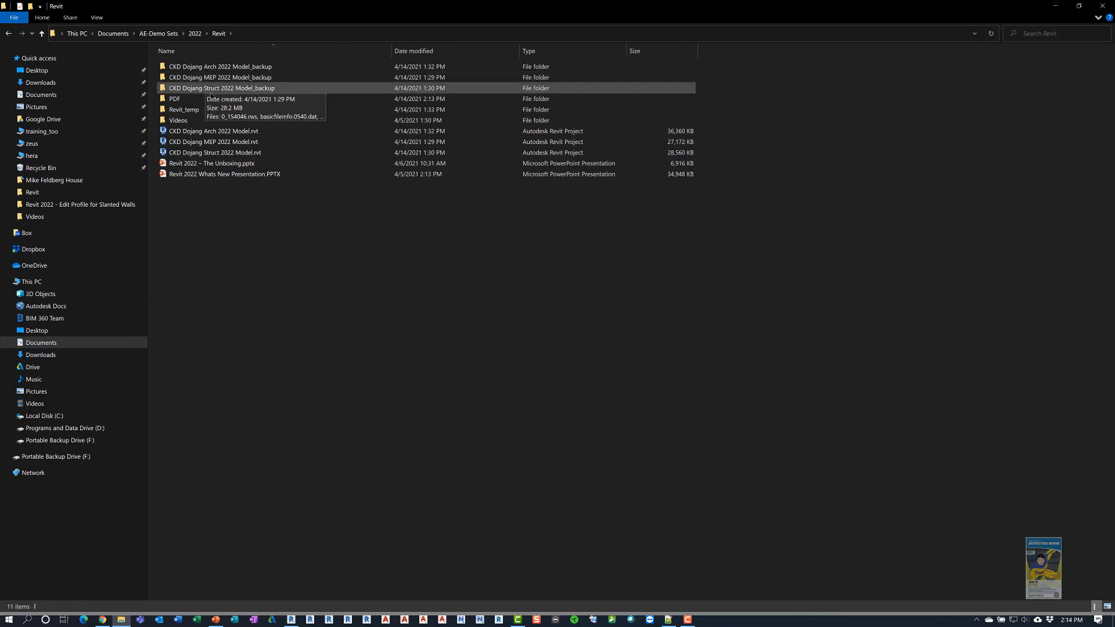
pyautogui.doubleClick(174, 97)
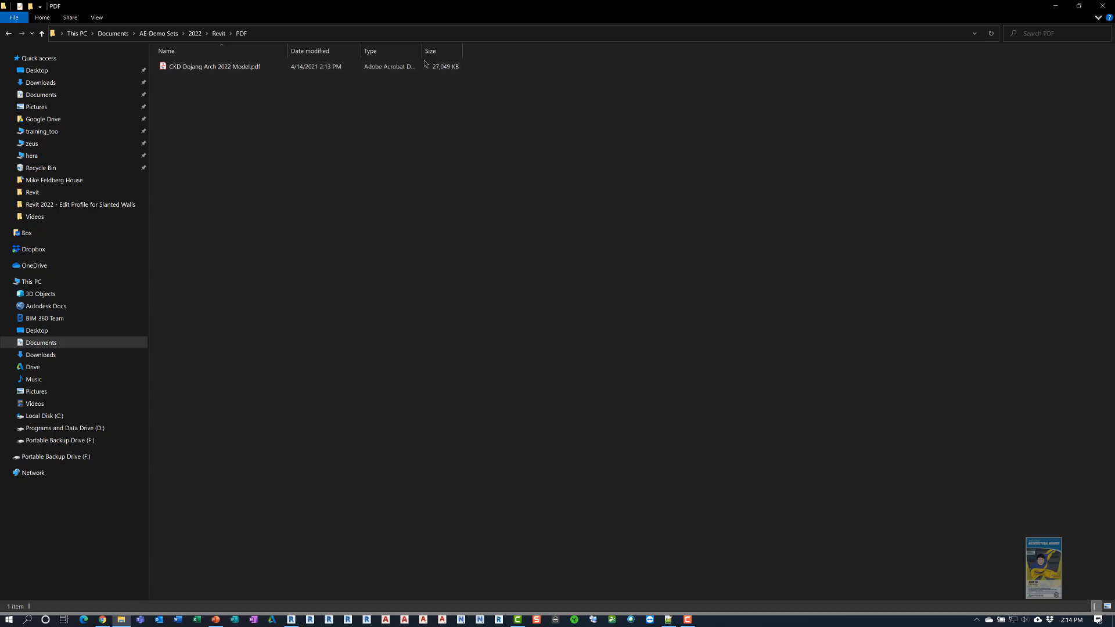
pyautogui.moveTo(464, 59)
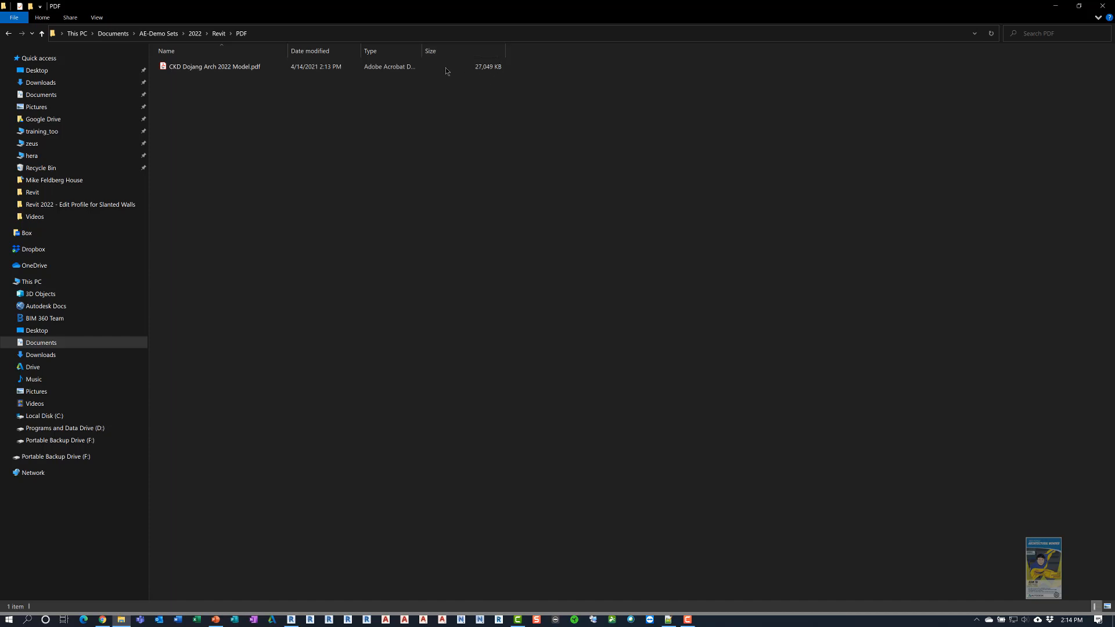
# - Open the exported CKD Dojang Arch 2022 Model.pdf for review
pyautogui.click(213, 66)
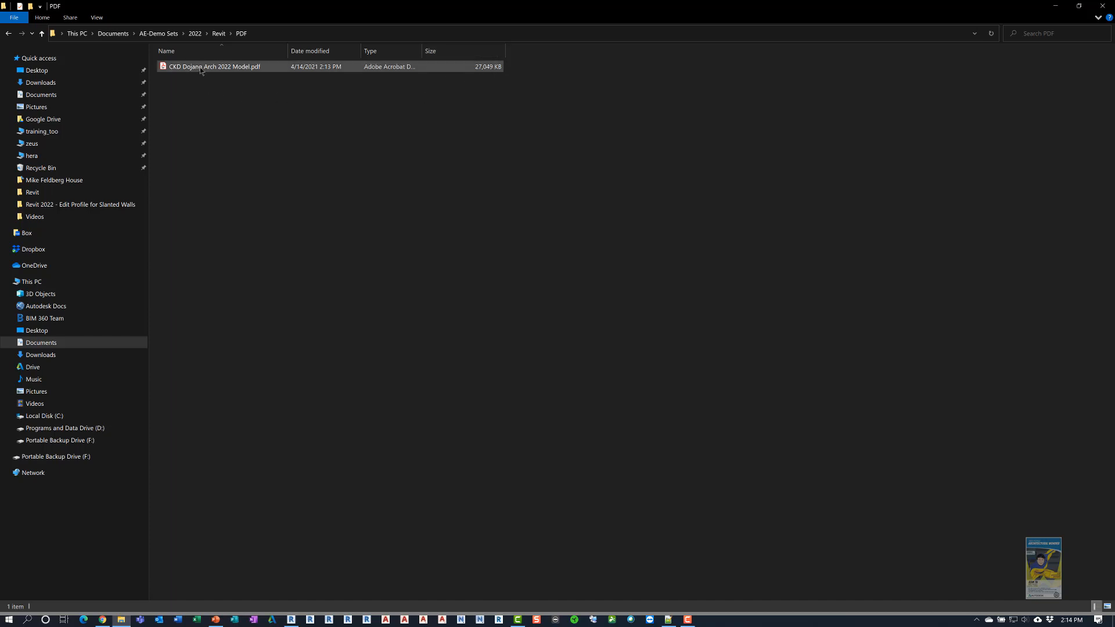
pyautogui.click(213, 66)
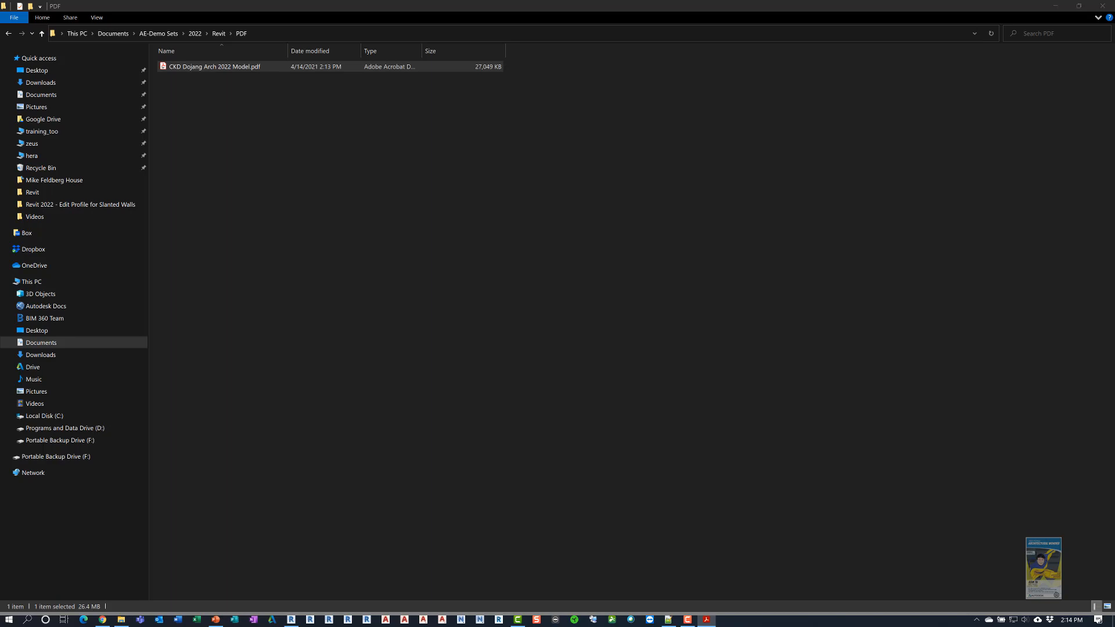
pyautogui.doubleClick(215, 66)
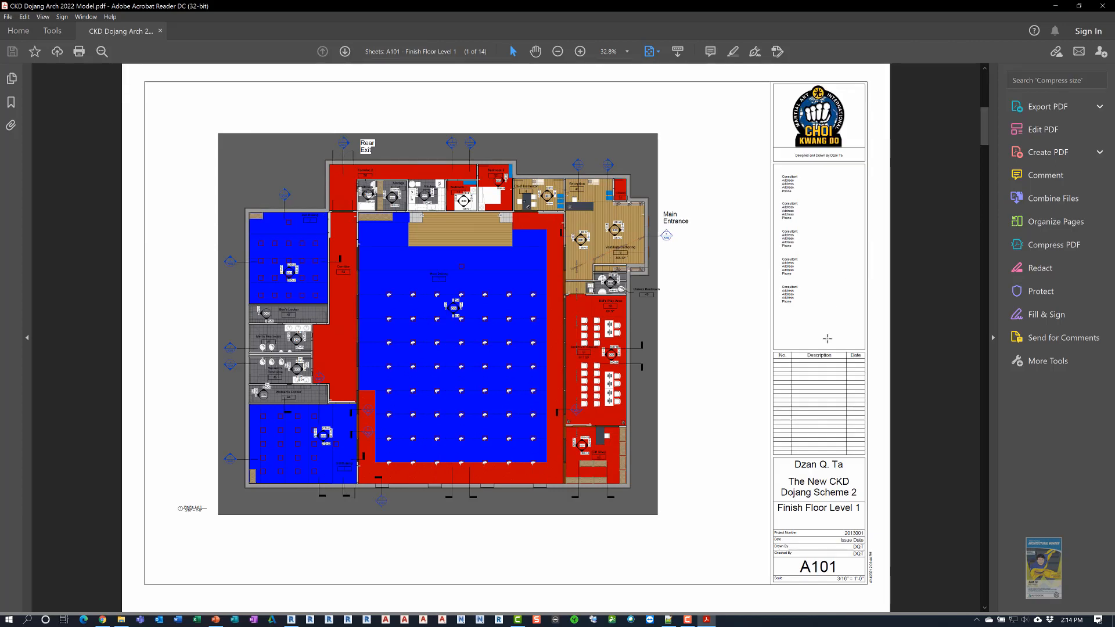
# - Page through the exported PDF from A102 plans through elevations, A302 sections and A401 3D views
pyautogui.click(345, 51)
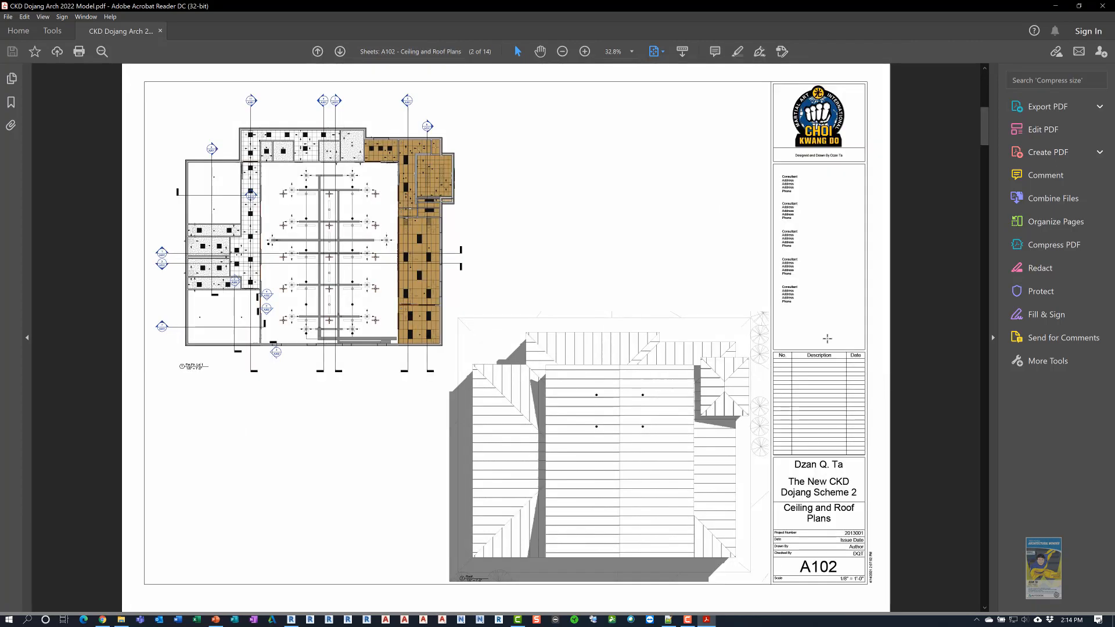
pyautogui.click(341, 51)
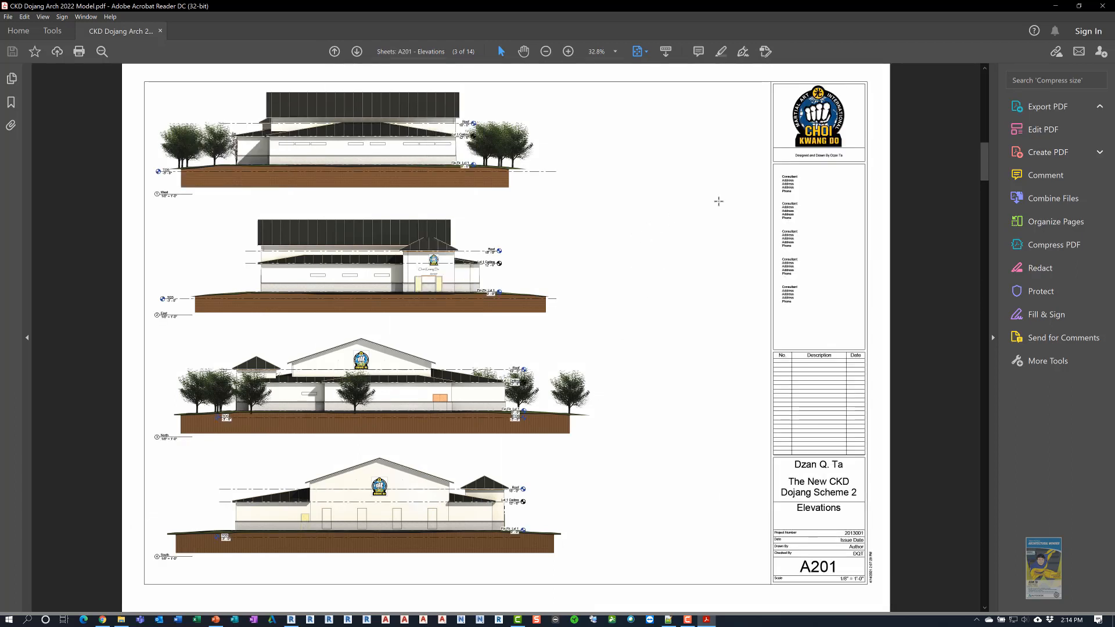
pyautogui.moveTo(612, 385)
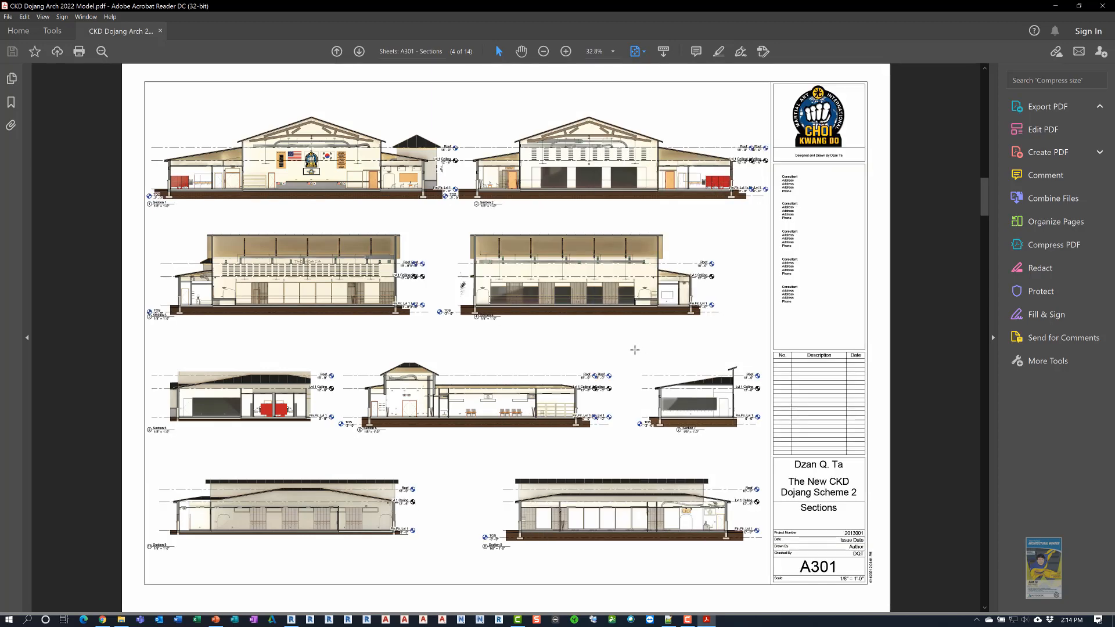
pyautogui.click(1047, 106)
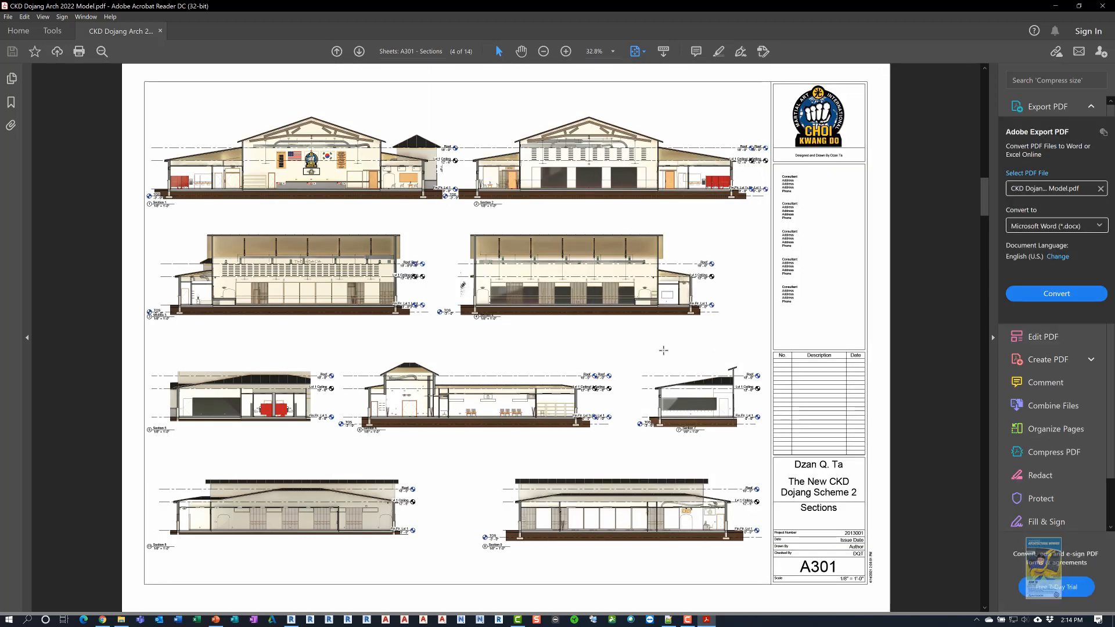
pyautogui.click(337, 50)
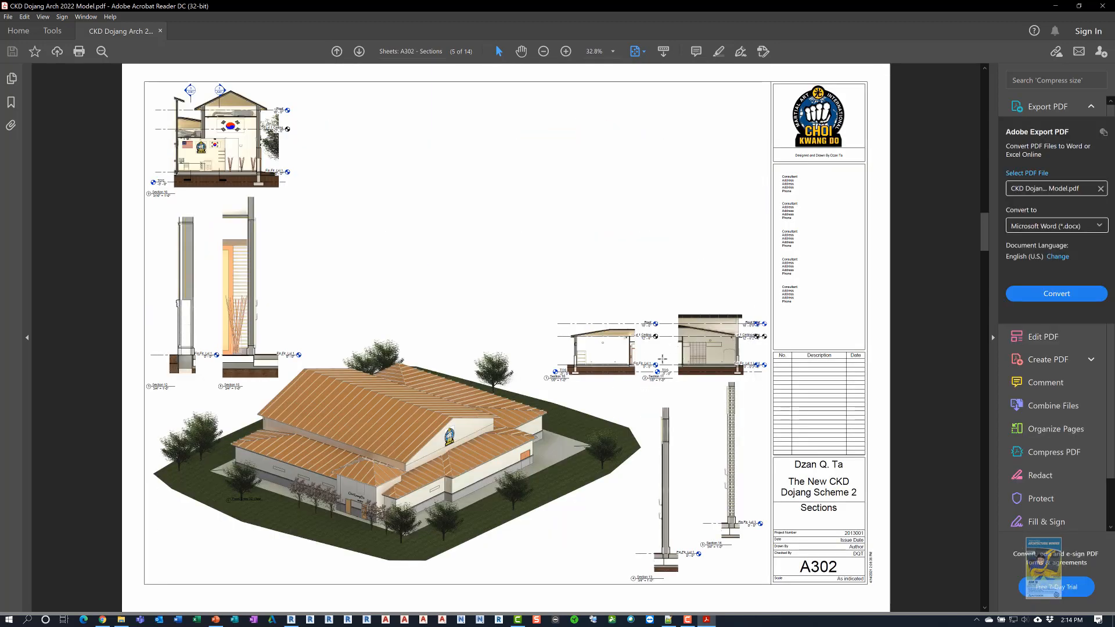
pyautogui.click(347, 51)
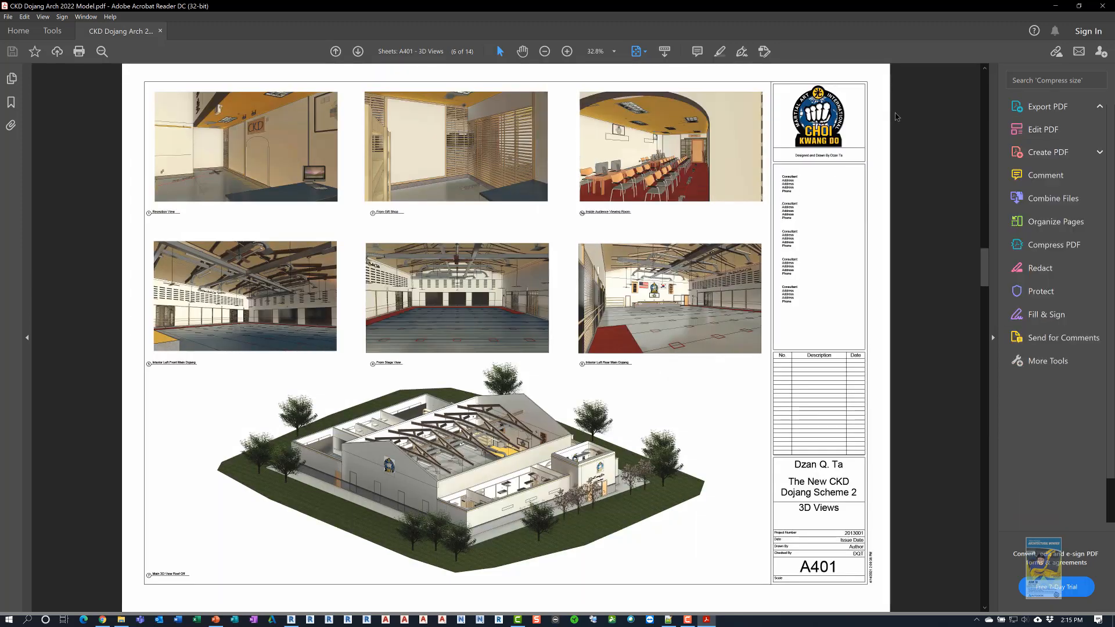
pyautogui.click(1047, 105)
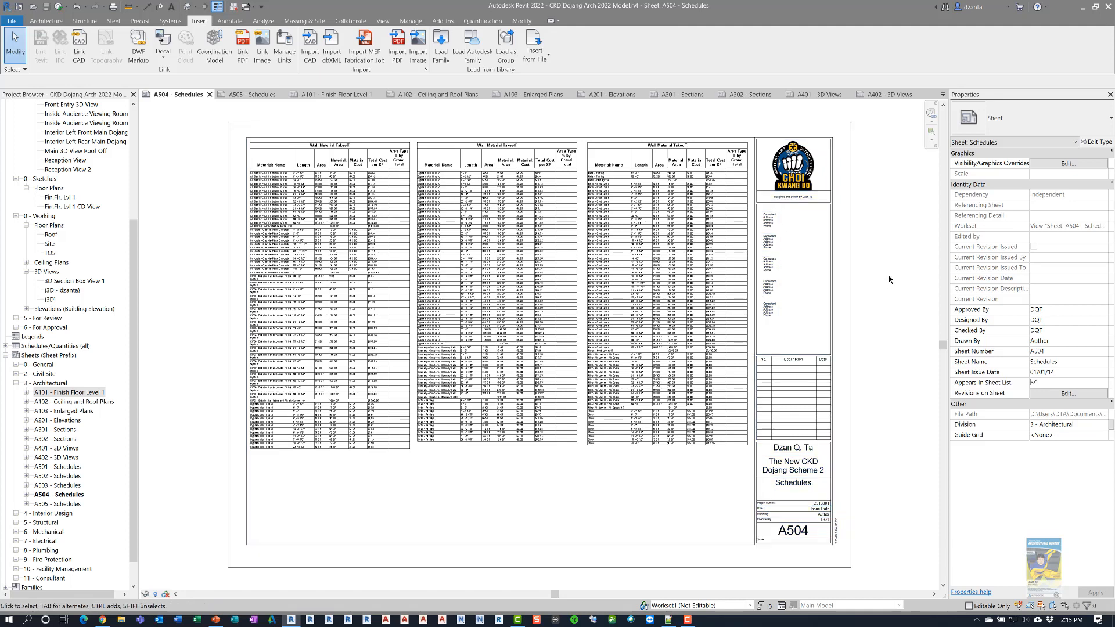
pyautogui.moveTo(902, 275)
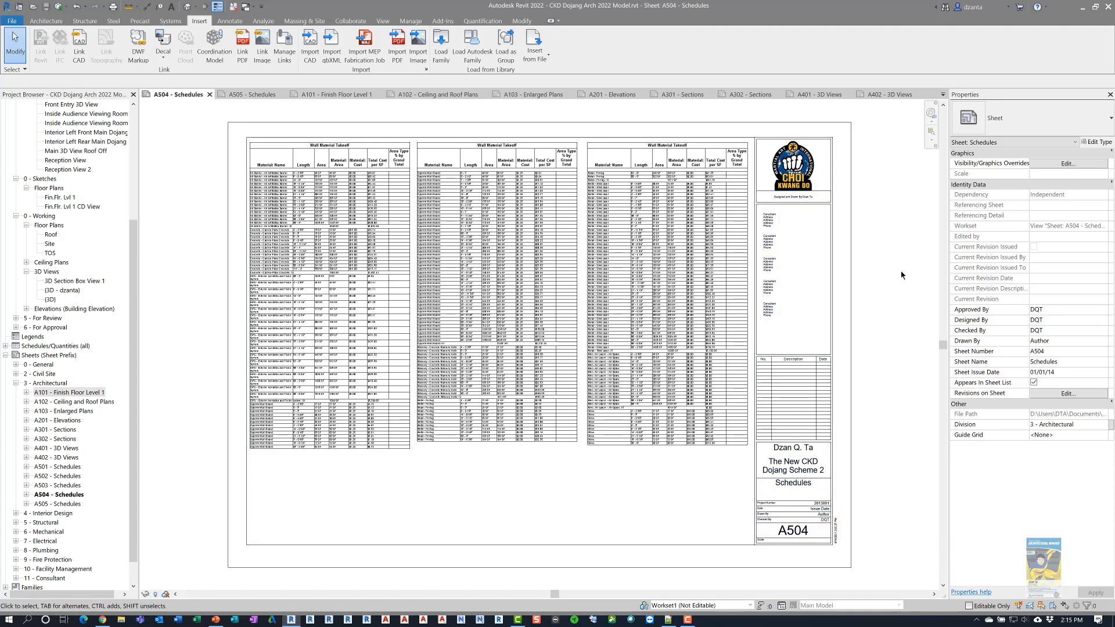